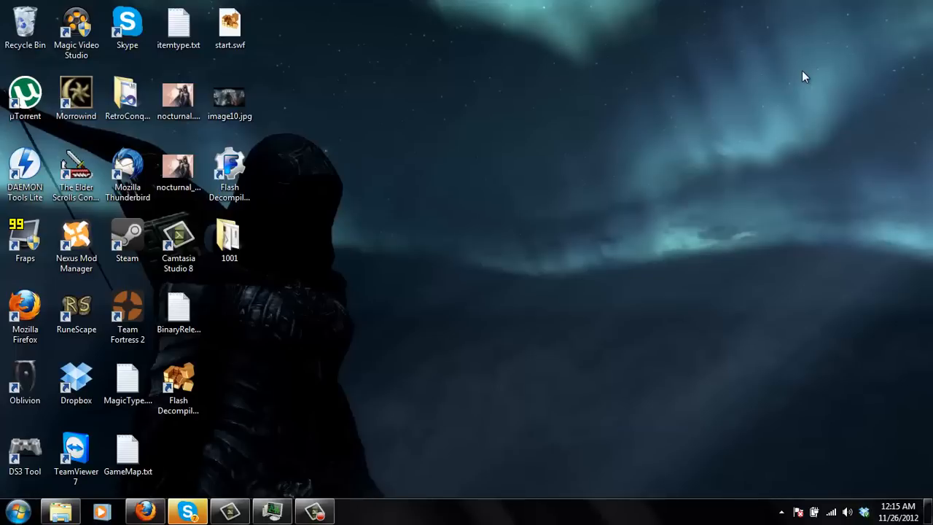
Step: Launch Conquer Online from its game folder and select the Flash Decompiler Gold shortcut
{"action": "left_click", "coordinate": [76, 452]}
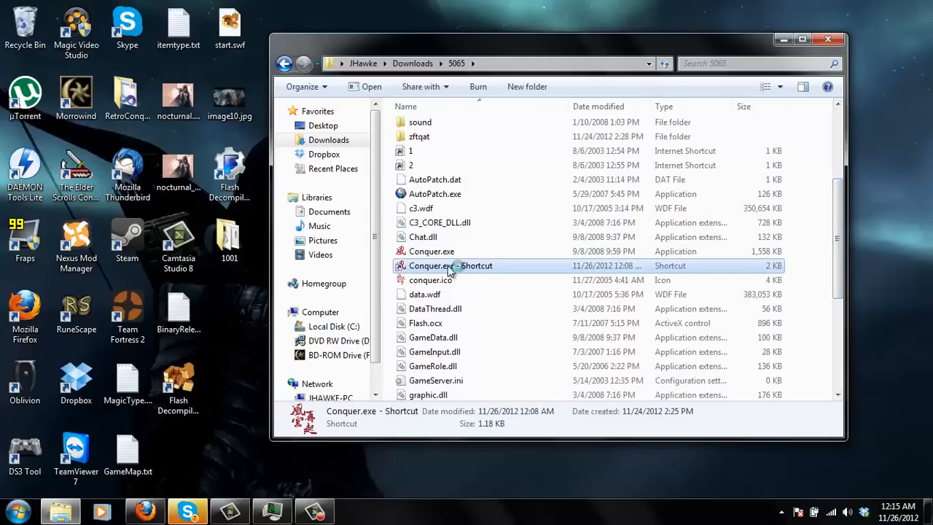
{"action": "double_click", "coordinate": [450, 265]}
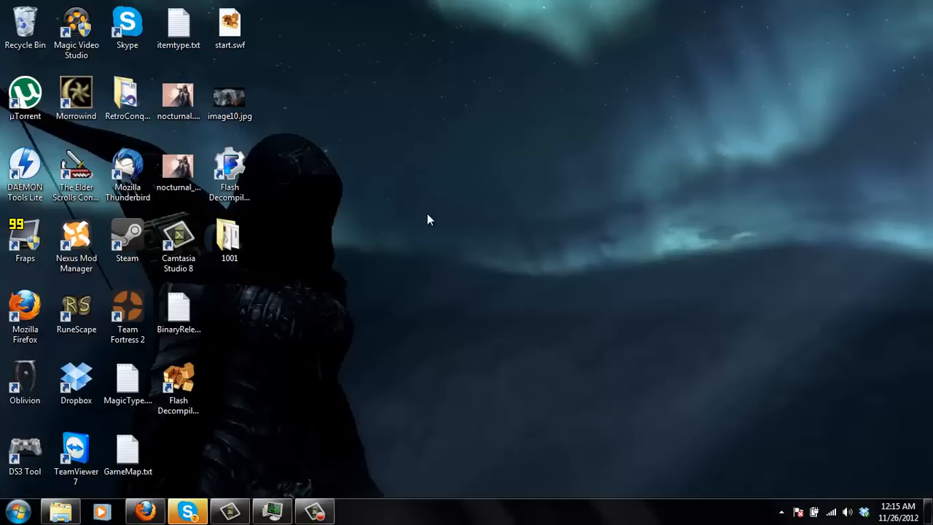
{"action": "left_click", "coordinate": [231, 172]}
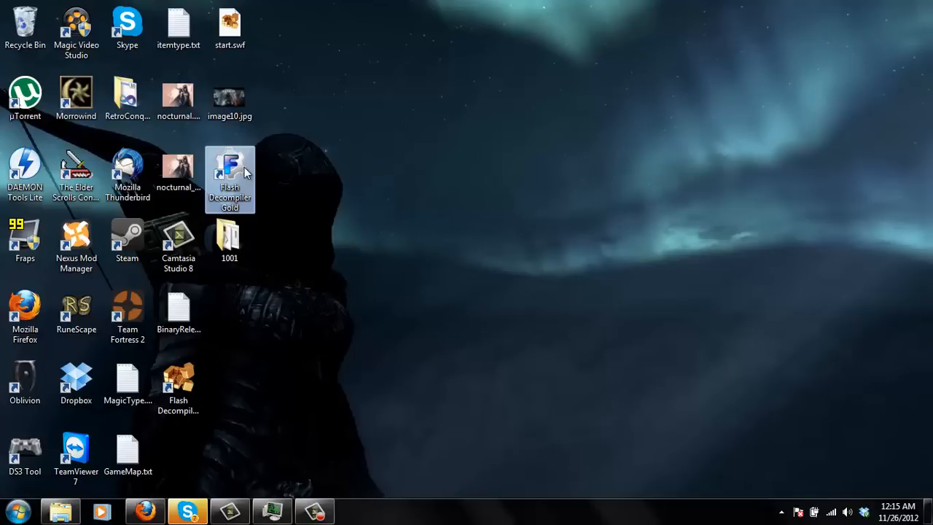
Step: Turn off Windows XP compatibility mode in the Flash Decompiler Gold shortcut's properties
{"action": "right_click", "coordinate": [230, 178]}
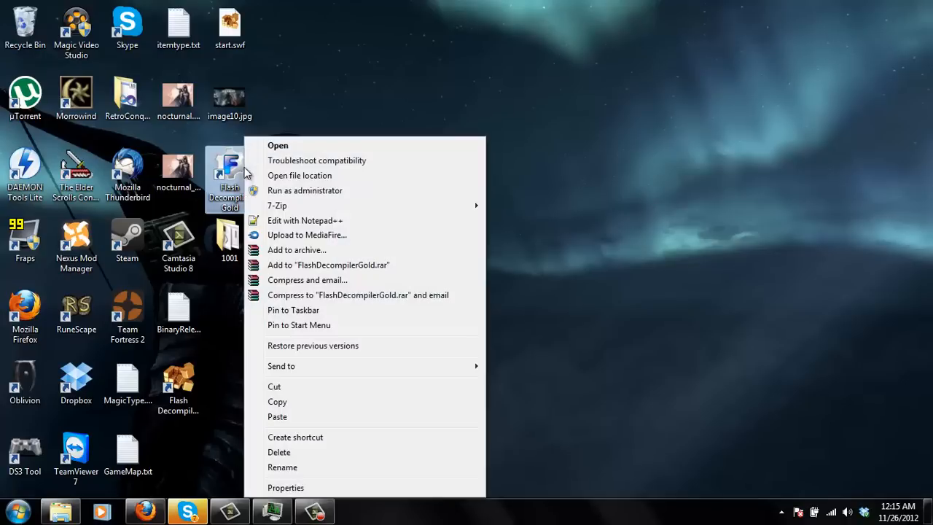
{"action": "left_click", "coordinate": [286, 487]}
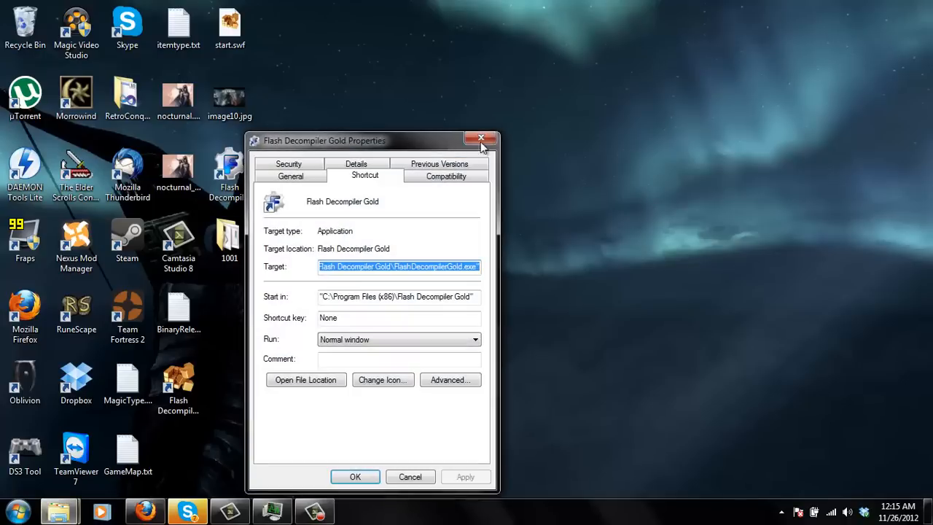
{"action": "left_click", "coordinate": [446, 175]}
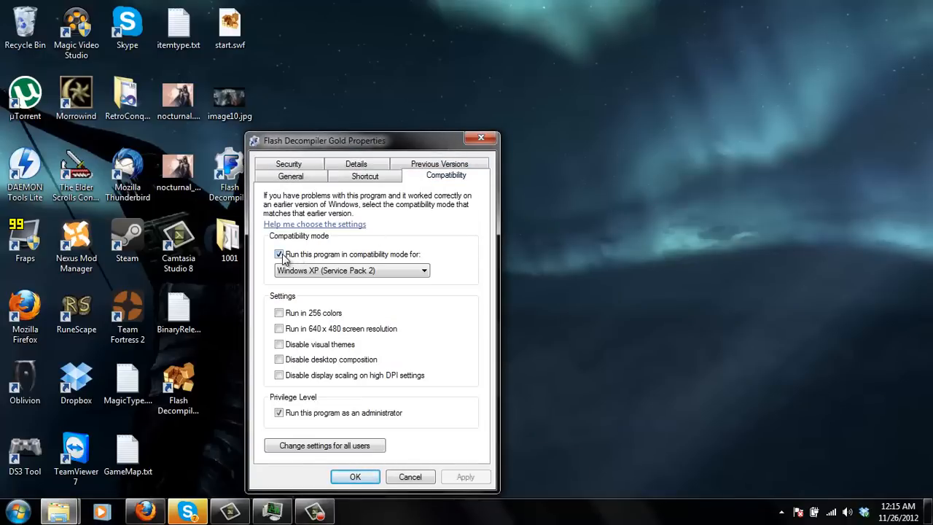
{"action": "left_click", "coordinate": [280, 254]}
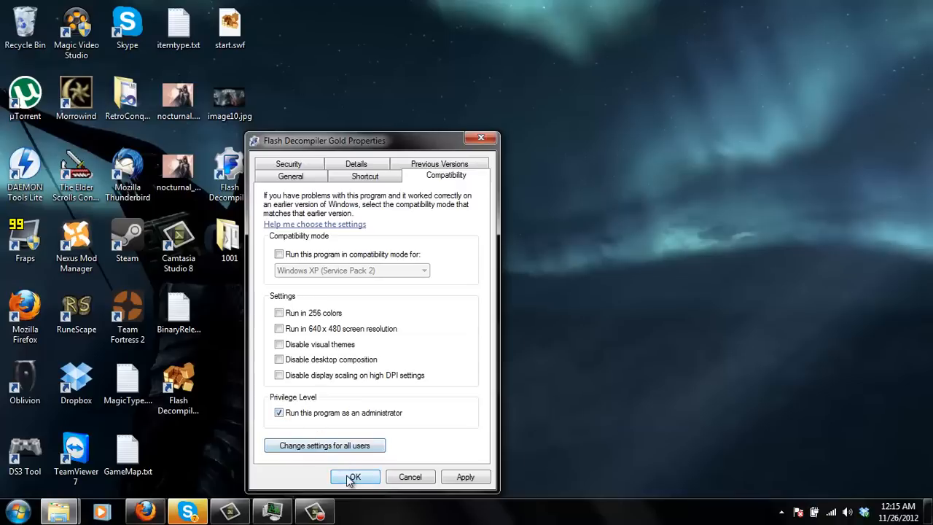
{"action": "left_click", "coordinate": [353, 477]}
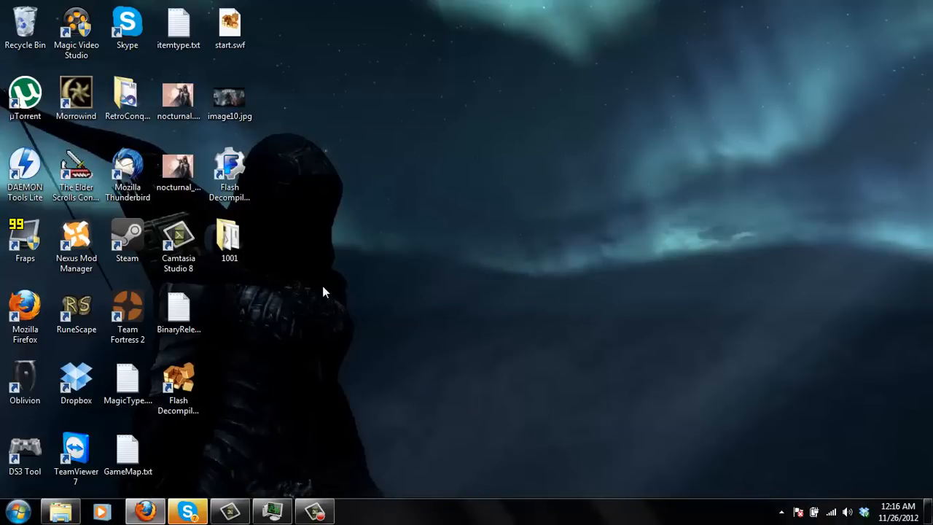
{"action": "left_click", "coordinate": [230, 167]}
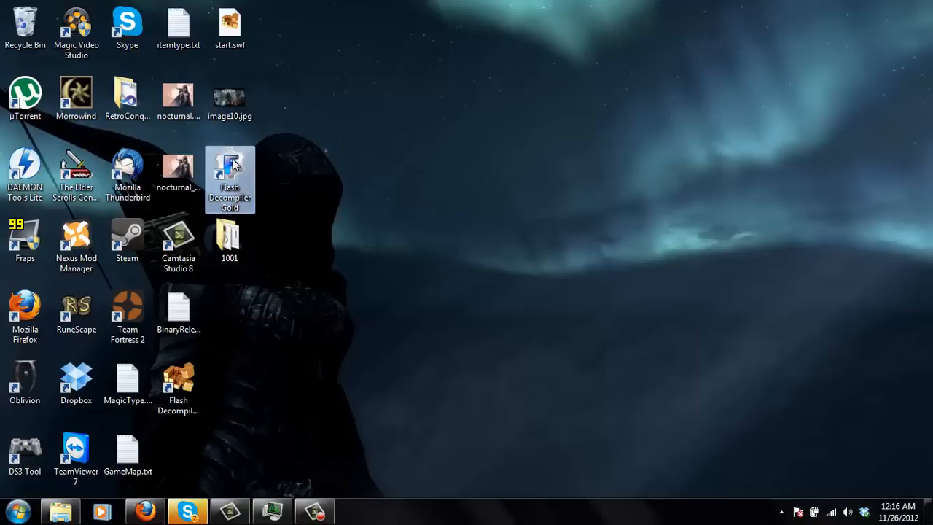
{"action": "mouse_move", "coordinate": [231, 178]}
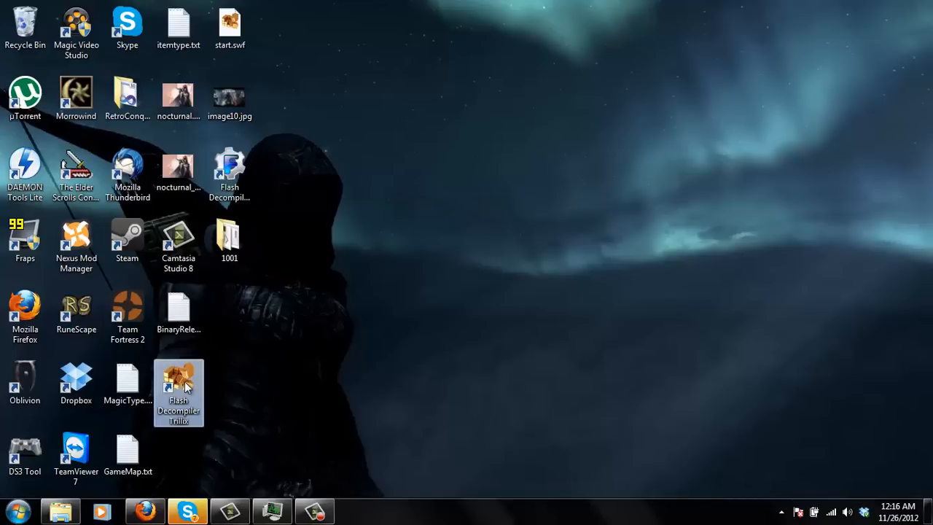
{"action": "mouse_move", "coordinate": [224, 438]}
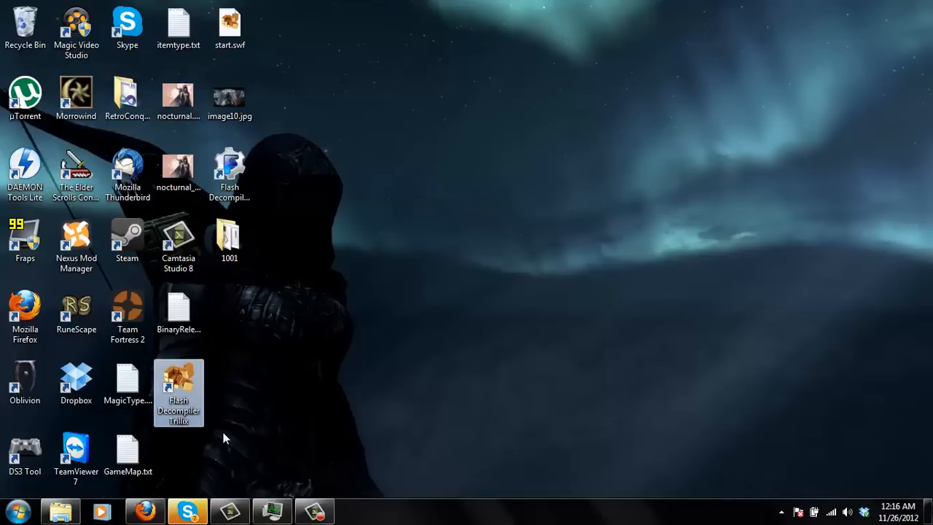
{"action": "mouse_move", "coordinate": [182, 461]}
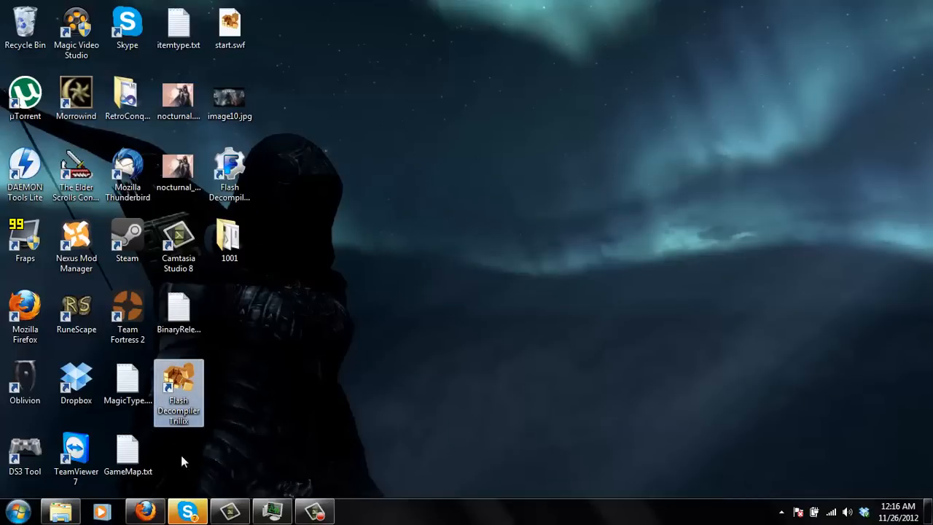
{"action": "mouse_move", "coordinate": [201, 489]}
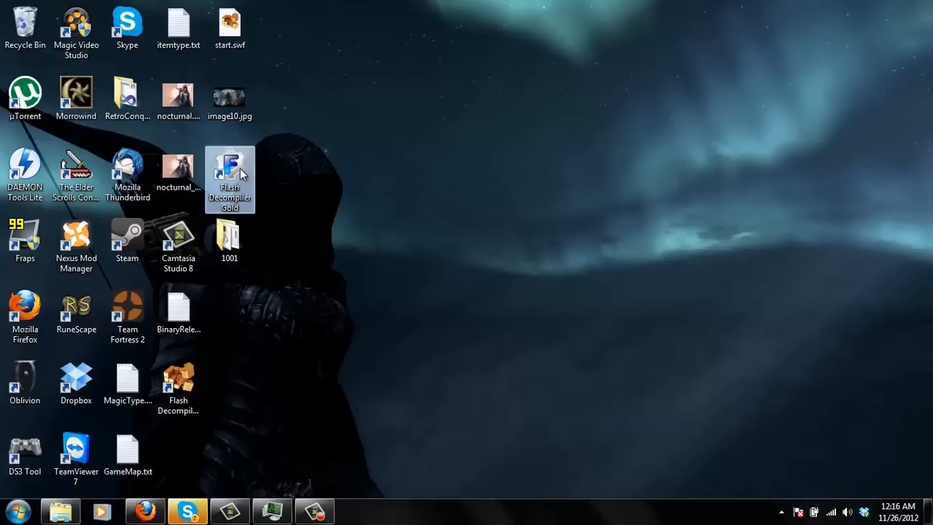
{"action": "mouse_move", "coordinate": [260, 182]}
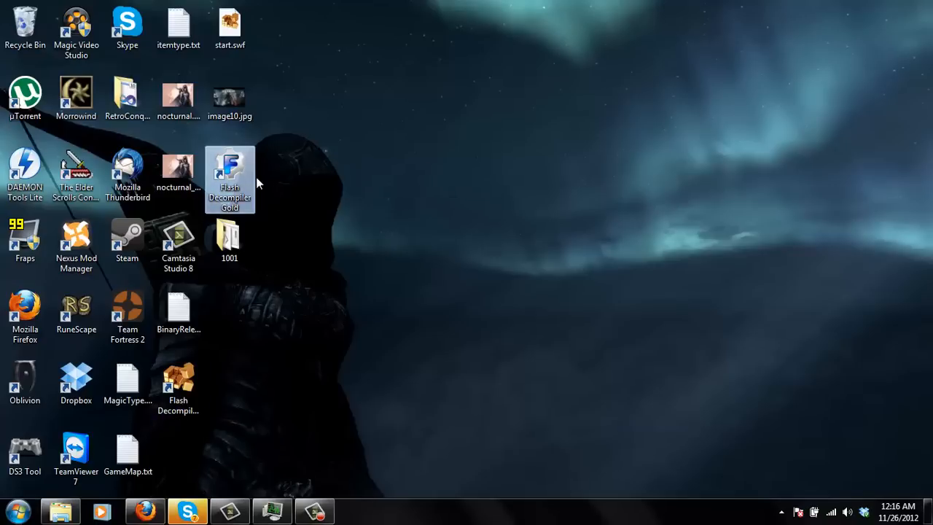
{"action": "mouse_move", "coordinate": [251, 172]}
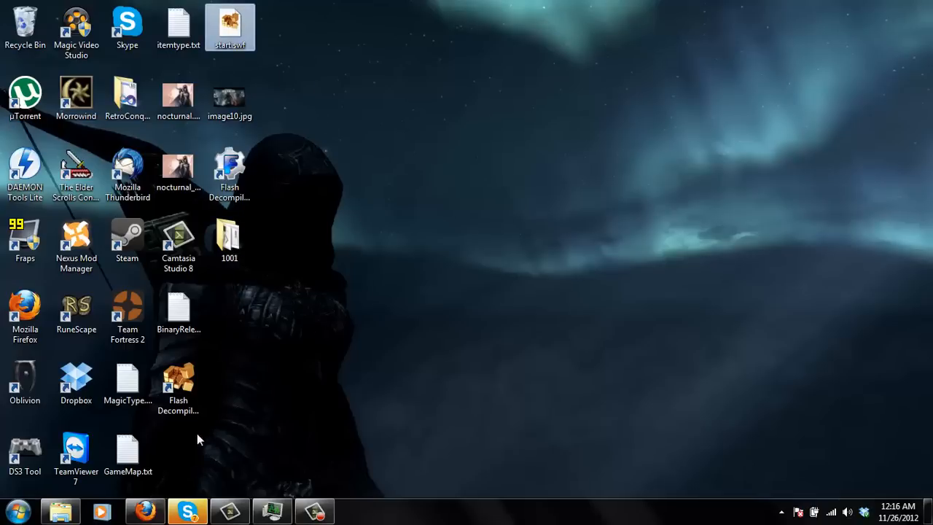
Step: Move start.swf to the desktop's bottom row and drag start.dat from data\main onto the desktop
{"action": "left_click_drag", "start_coordinate": [231, 26], "coordinate": [178, 452]}
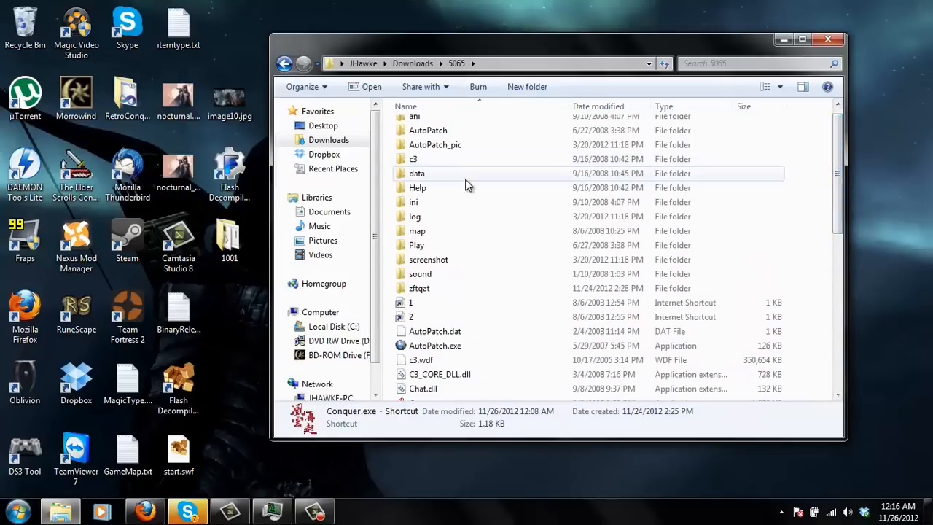
{"action": "double_click", "coordinate": [417, 172]}
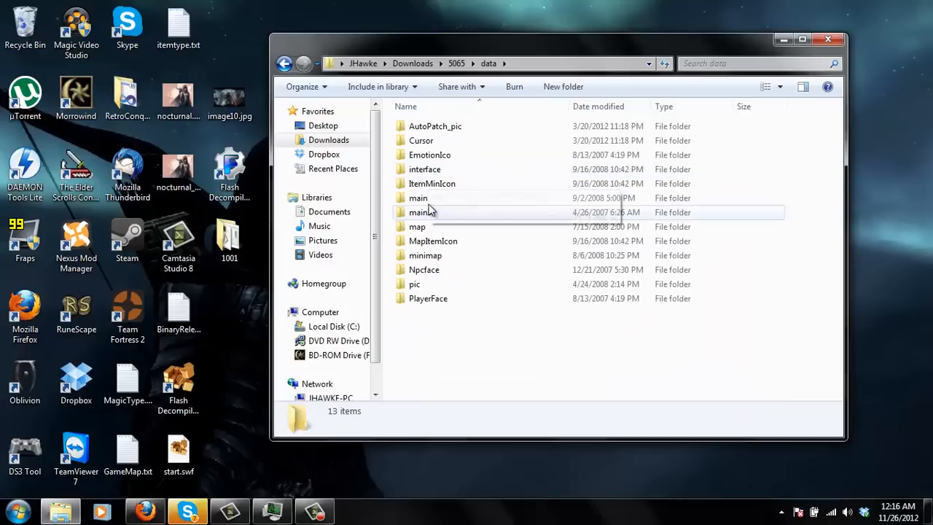
{"action": "double_click", "coordinate": [417, 199]}
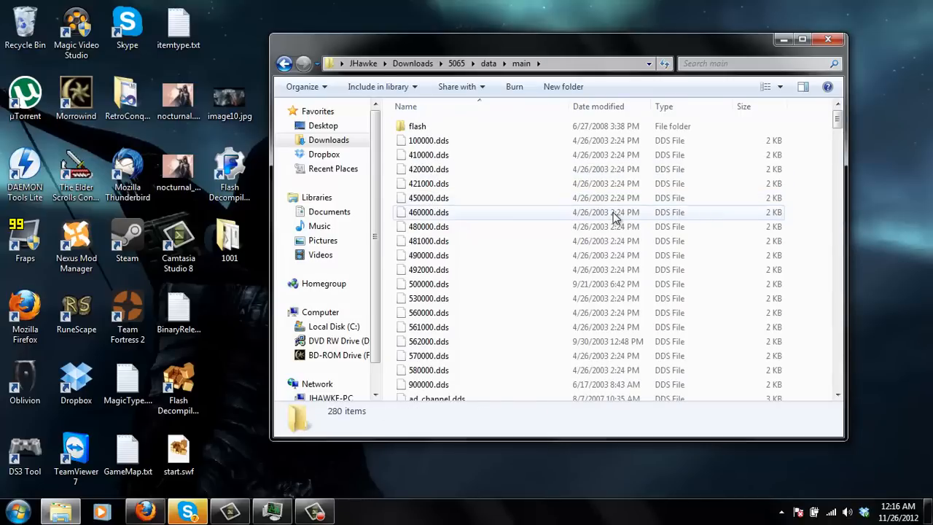
{"action": "left_click", "coordinate": [426, 122]}
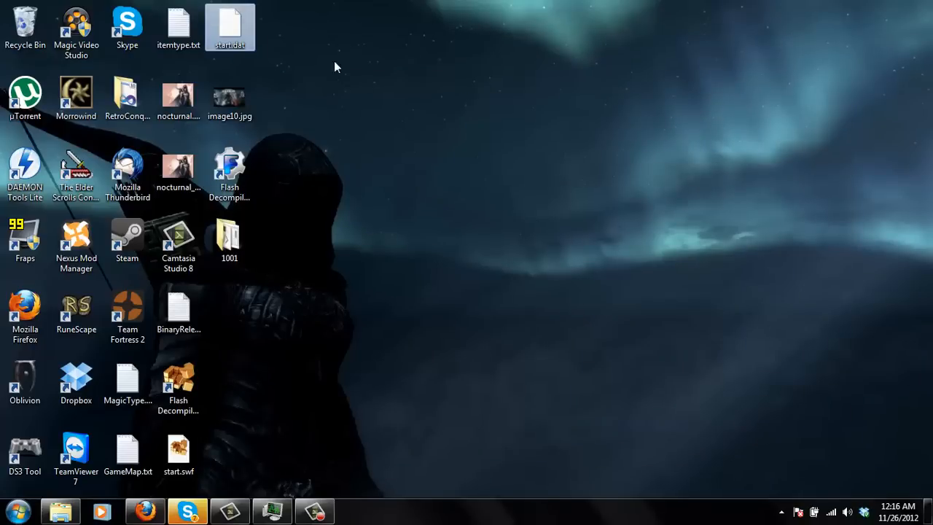
{"action": "left_click_drag", "start_coordinate": [230, 26], "coordinate": [487, 241]}
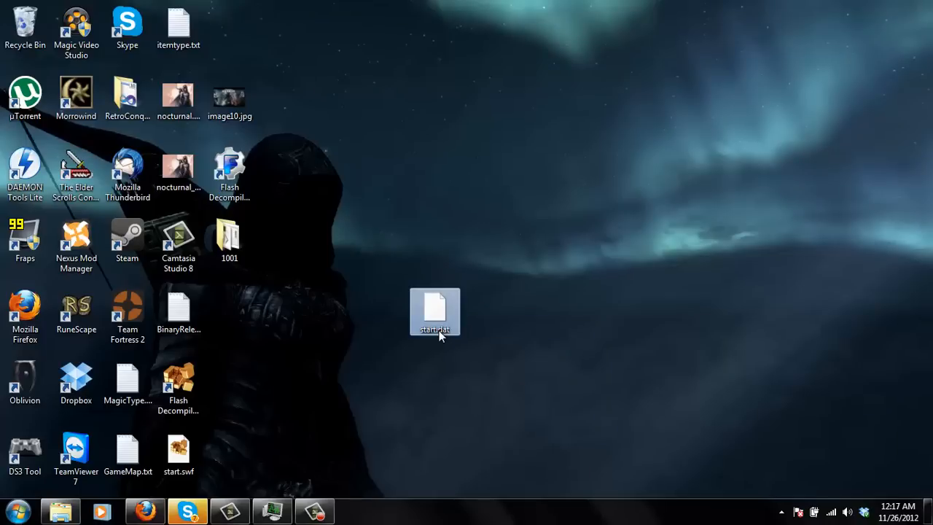
{"action": "mouse_move", "coordinate": [397, 314]}
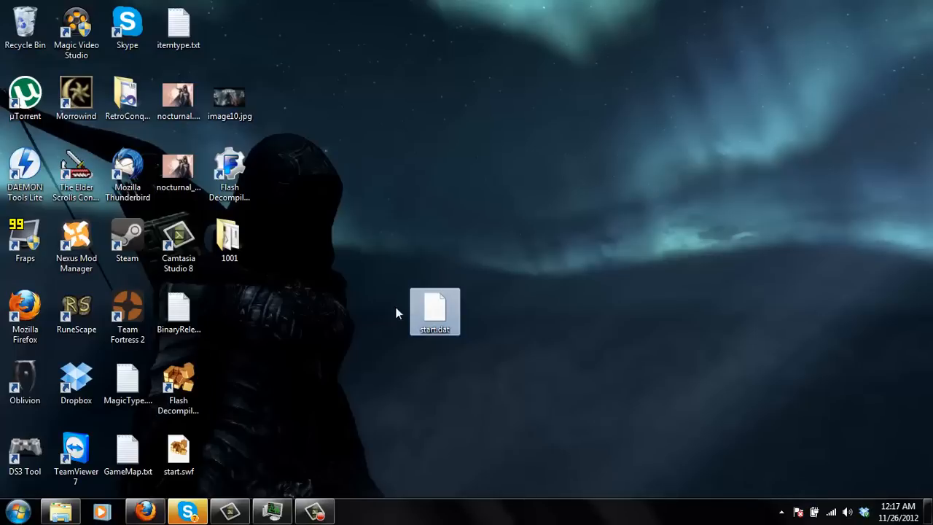
{"action": "mouse_move", "coordinate": [458, 337]}
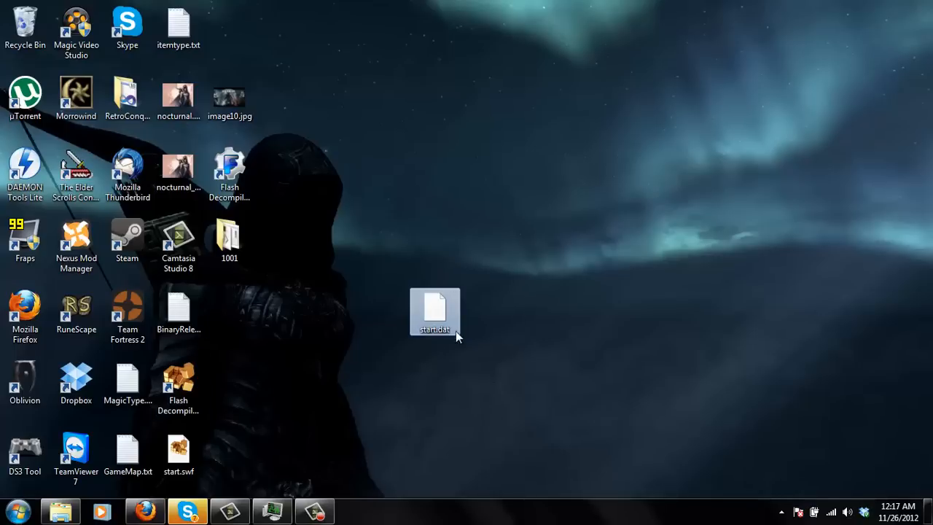
Step: Rename the desktop's start.dat to start.bak in WinRAR and return to the desktop
{"action": "left_click", "coordinate": [15, 510]}
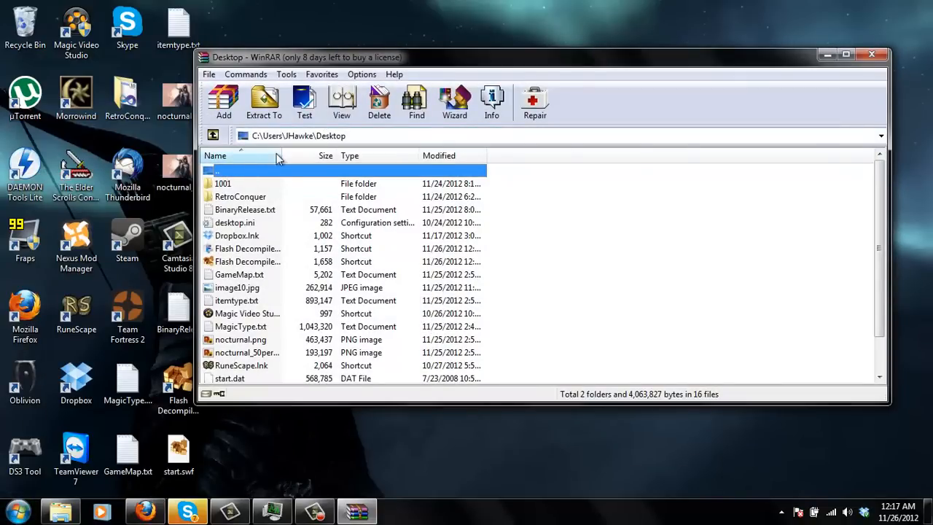
{"action": "scroll", "scroll_direction": "down", "scroll_amount": 3}
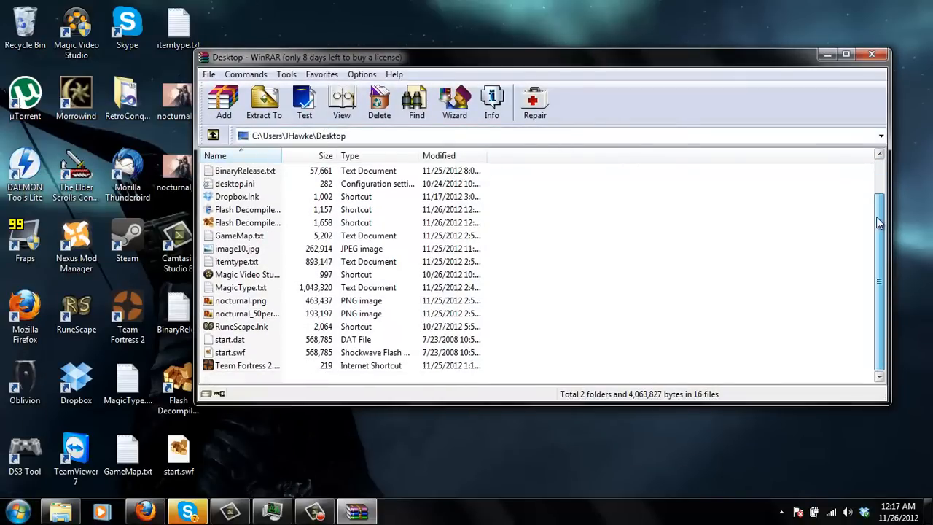
{"action": "left_click", "coordinate": [231, 338]}
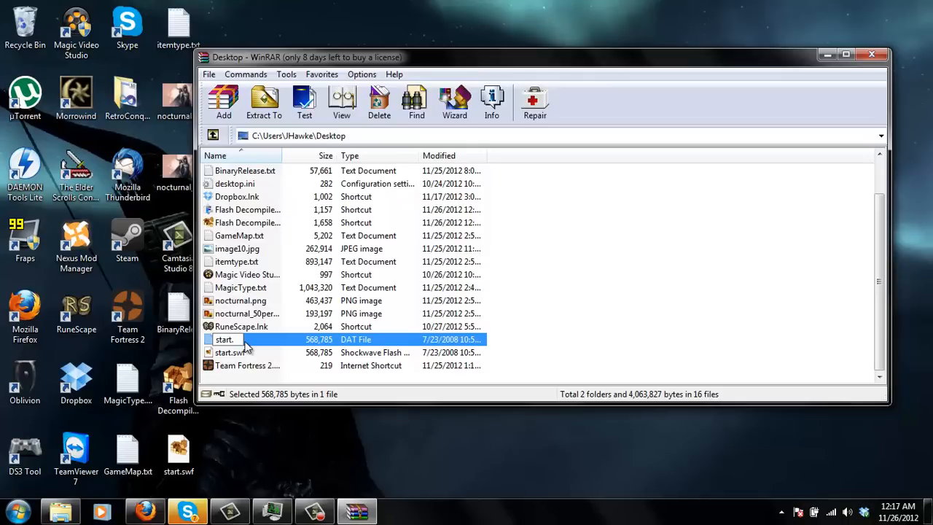
{"action": "type", "text": "bak"}
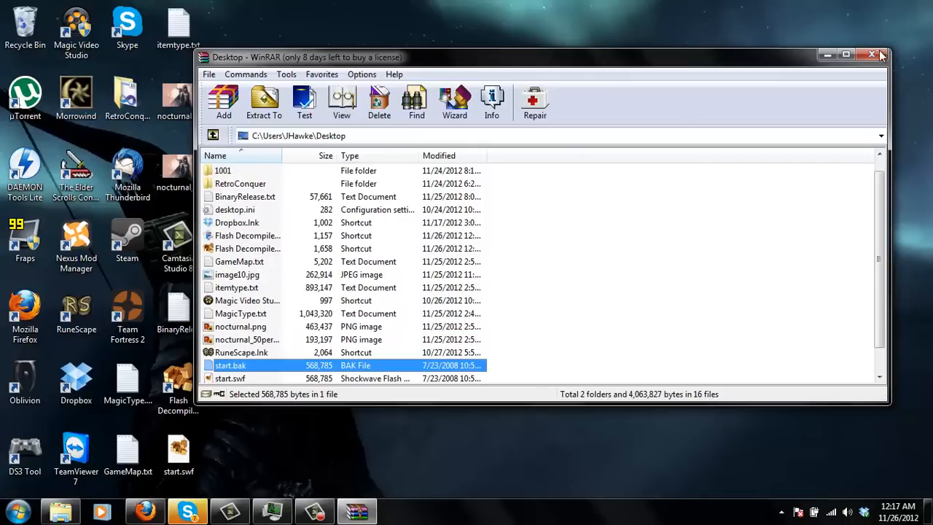
{"action": "left_click", "coordinate": [872, 54]}
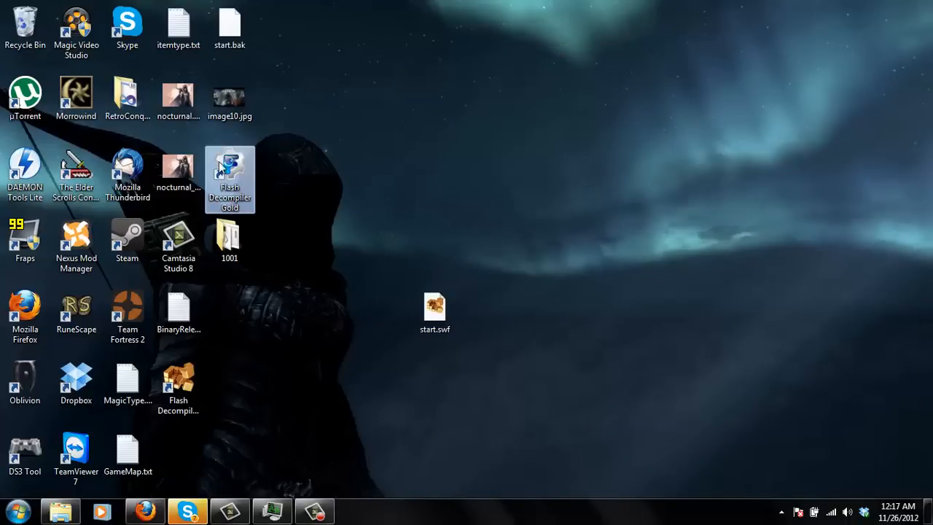
Step: Launch Flash Decompiler Gold in trial mode and close it when it stops responding
{"action": "double_click", "coordinate": [230, 172]}
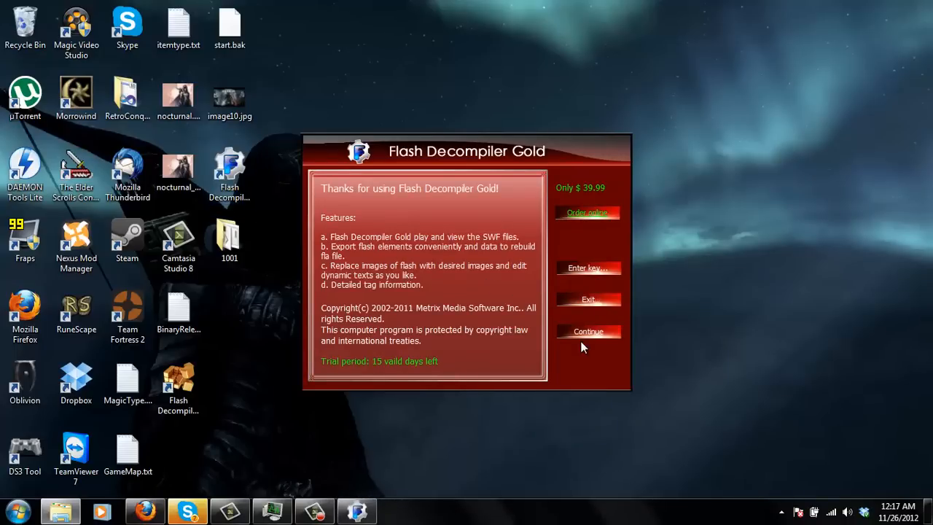
{"action": "left_click", "coordinate": [590, 331]}
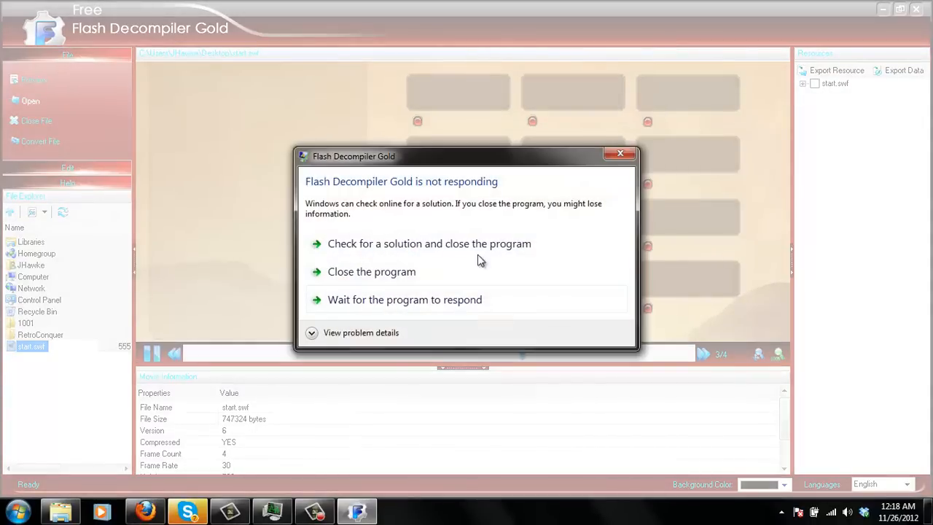
{"action": "left_click", "coordinate": [371, 272]}
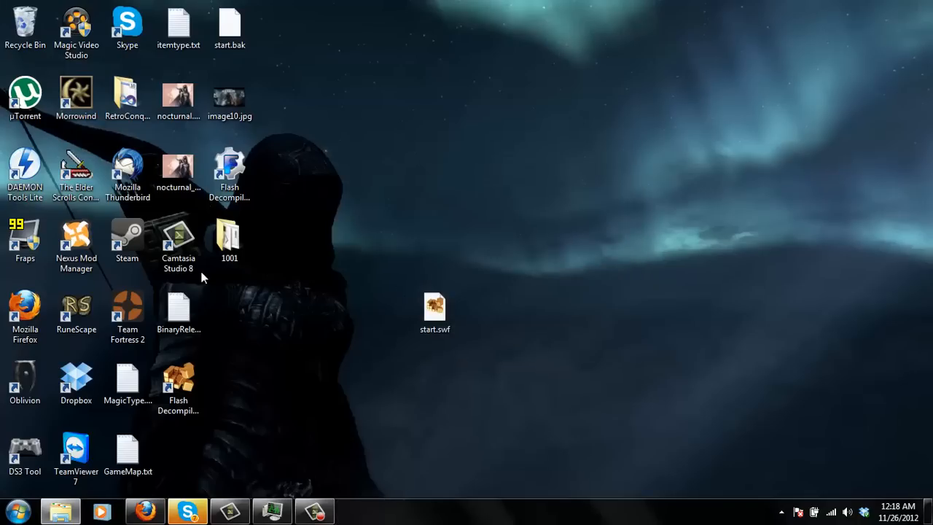
Step: Relaunch Flash Decompiler Gold from the desktop and continue with the trial version
{"action": "left_click", "coordinate": [230, 169]}
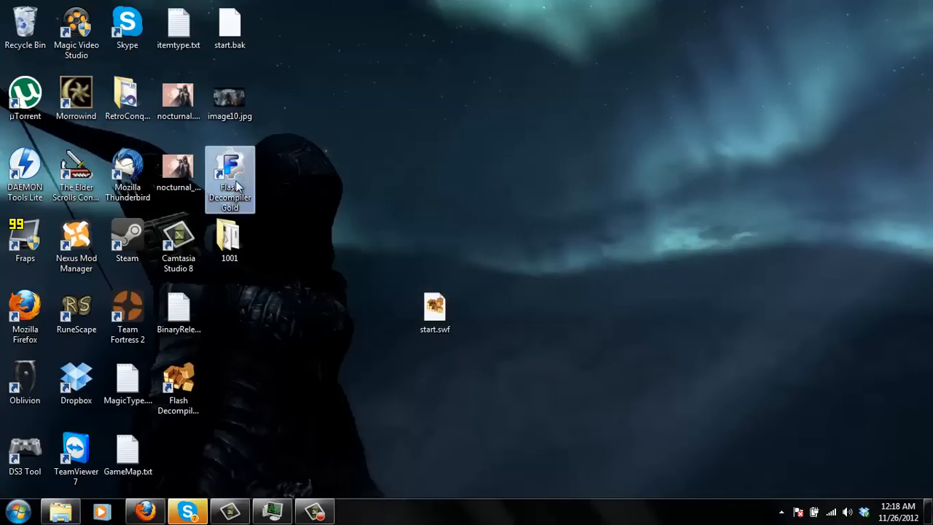
{"action": "double_click", "coordinate": [230, 178]}
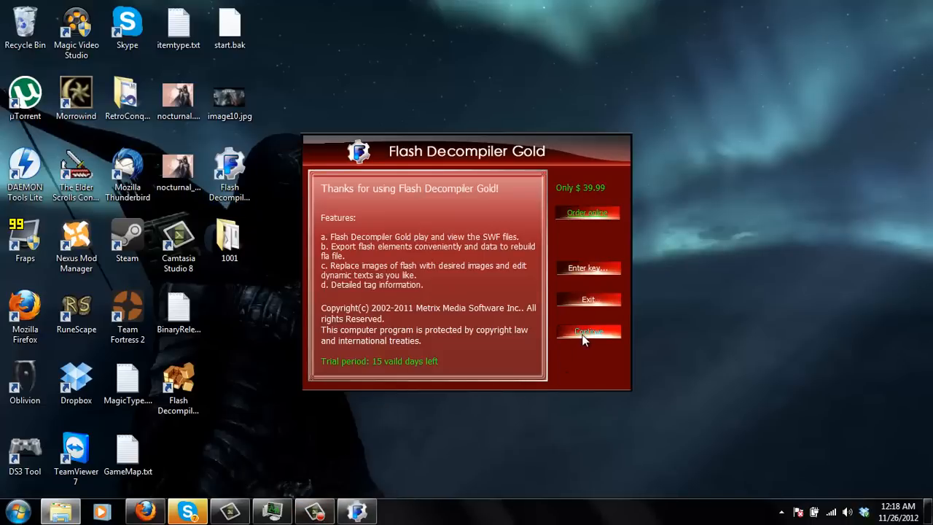
{"action": "left_click", "coordinate": [587, 333]}
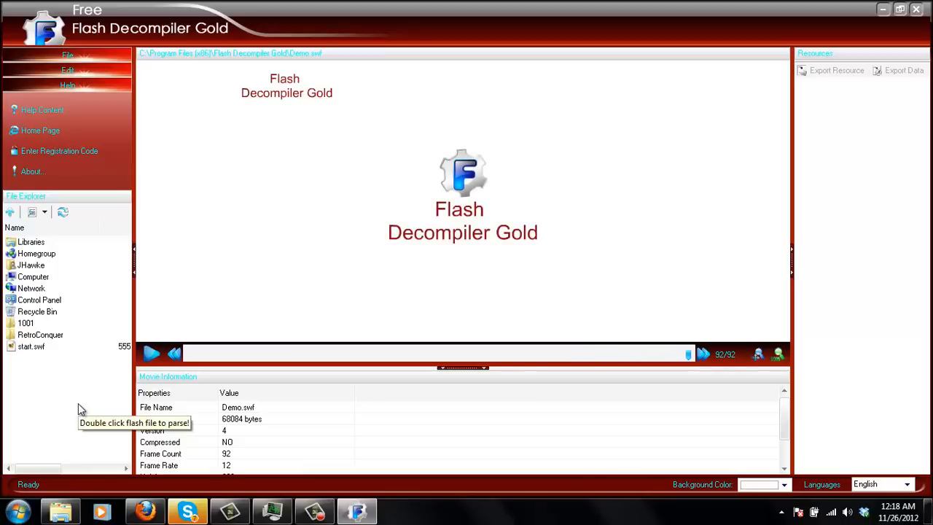
{"action": "mouse_move", "coordinate": [75, 365]}
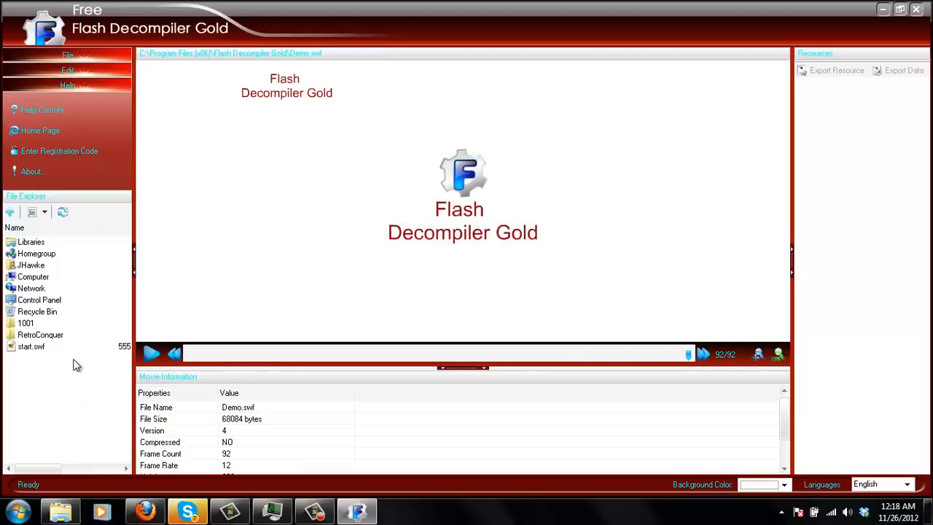
{"action": "mouse_move", "coordinate": [32, 348]}
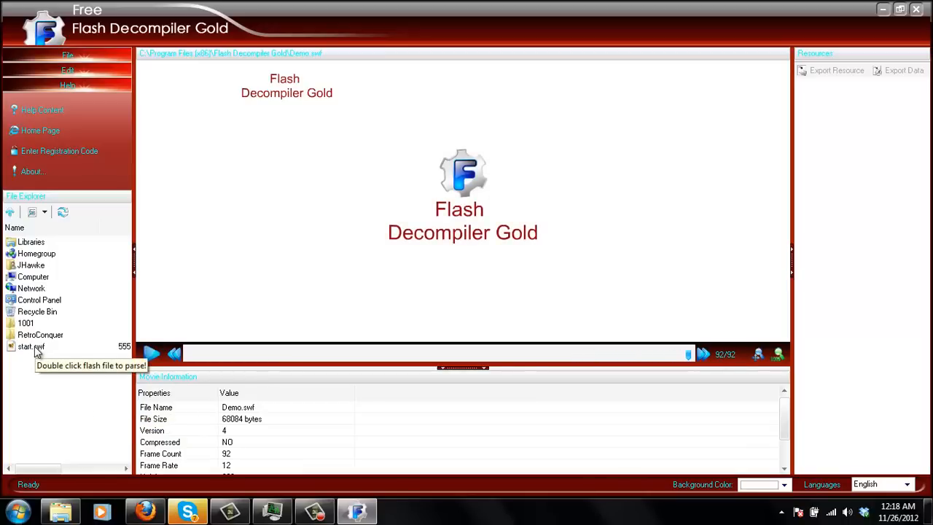
Step: Load start.swf from the File Explorer panel into the decompiler
{"action": "double_click", "coordinate": [26, 347]}
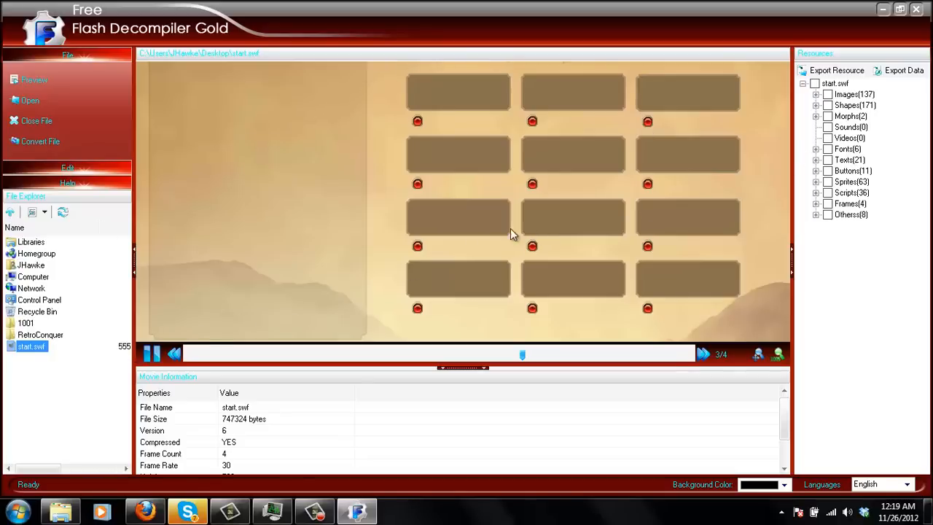
{"action": "mouse_move", "coordinate": [782, 159]}
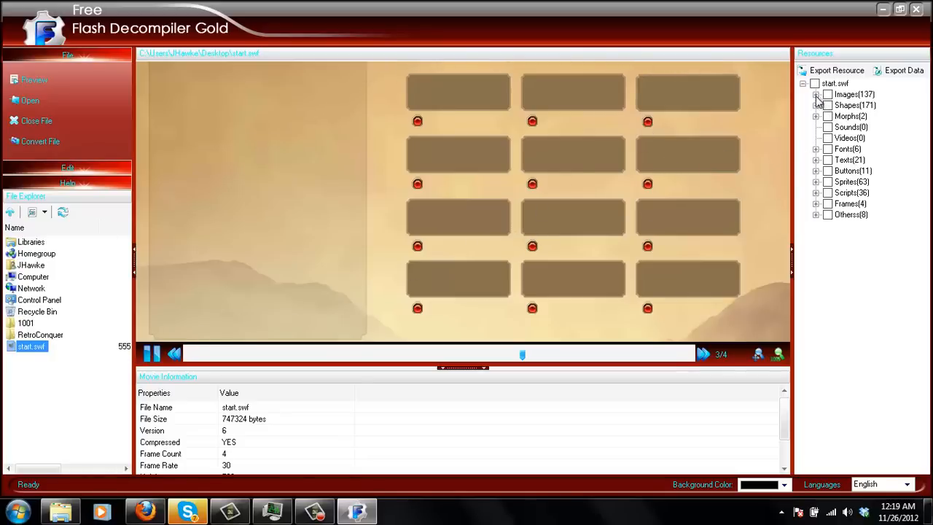
Step: Tick Image 10, the 1024×637 background, in the Images list and start Edit Images
{"action": "left_click", "coordinate": [817, 93]}
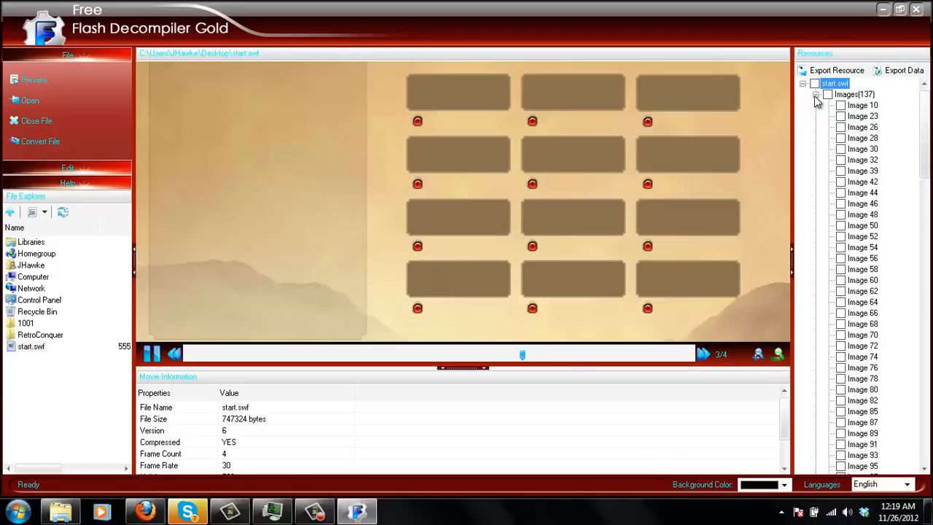
{"action": "left_click", "coordinate": [863, 105]}
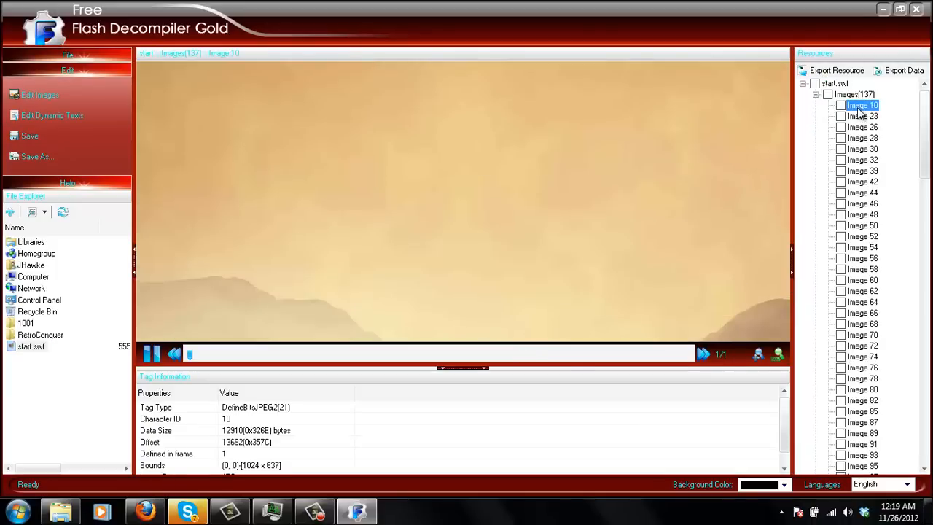
{"action": "mouse_move", "coordinate": [845, 108]}
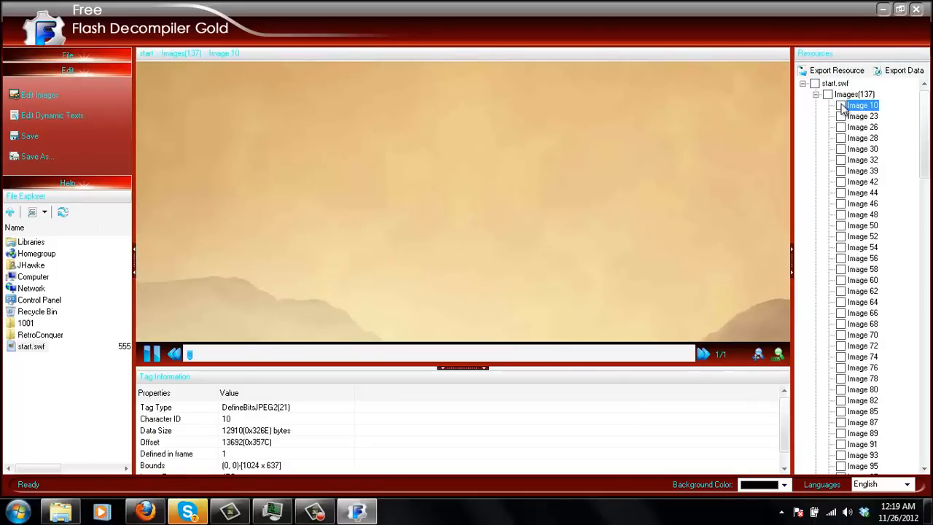
{"action": "left_click", "coordinate": [840, 105]}
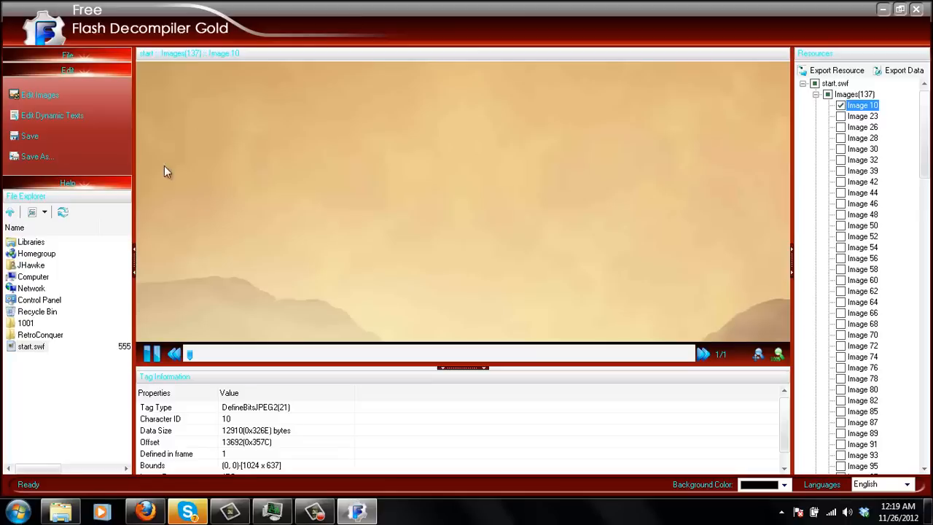
{"action": "mouse_move", "coordinate": [85, 96]}
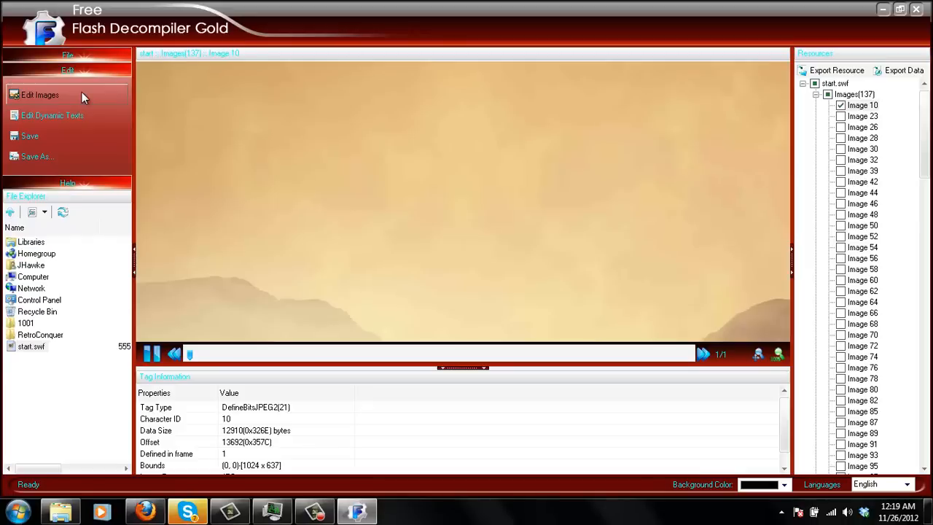
{"action": "left_click", "coordinate": [41, 95]}
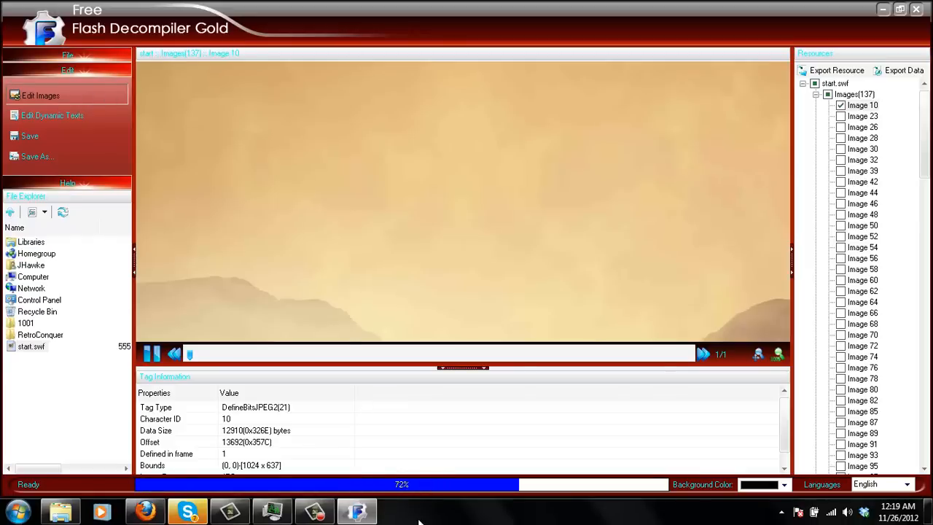
{"action": "left_click", "coordinate": [40, 97]}
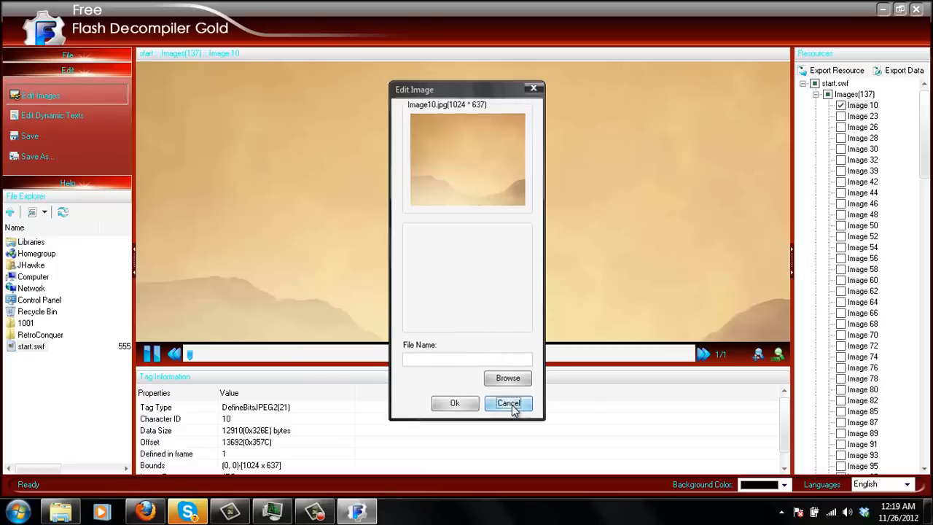
Step: Cancel the Edit Image dialog and select image10.jpg on the desktop
{"action": "left_click", "coordinate": [507, 403]}
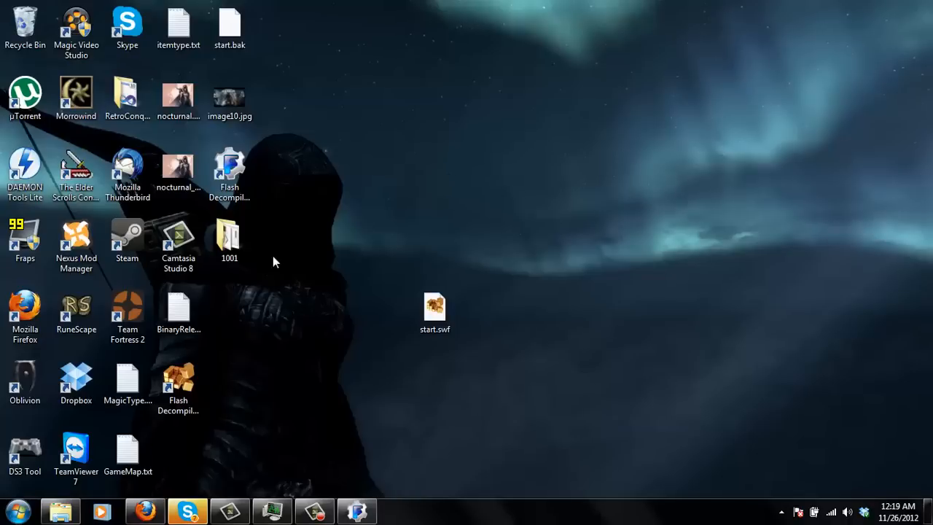
{"action": "mouse_move", "coordinate": [285, 108]}
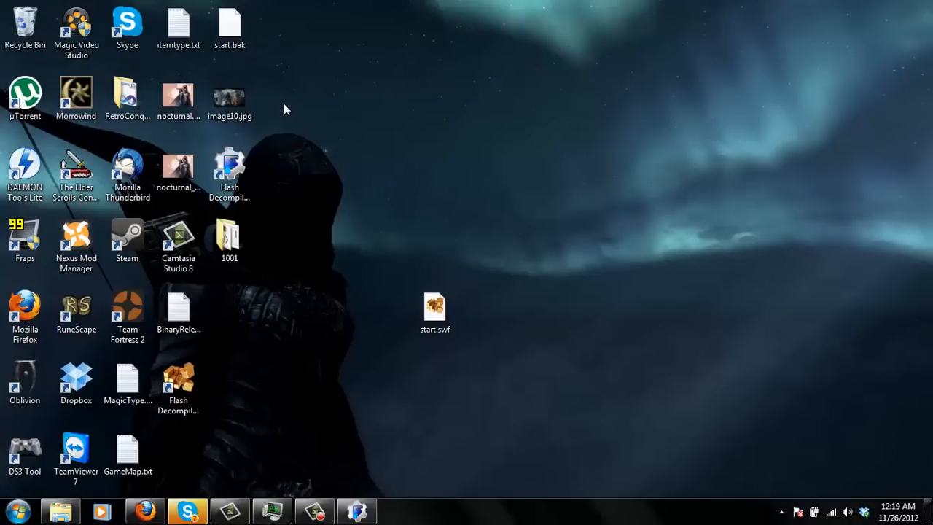
{"action": "left_click", "coordinate": [231, 96]}
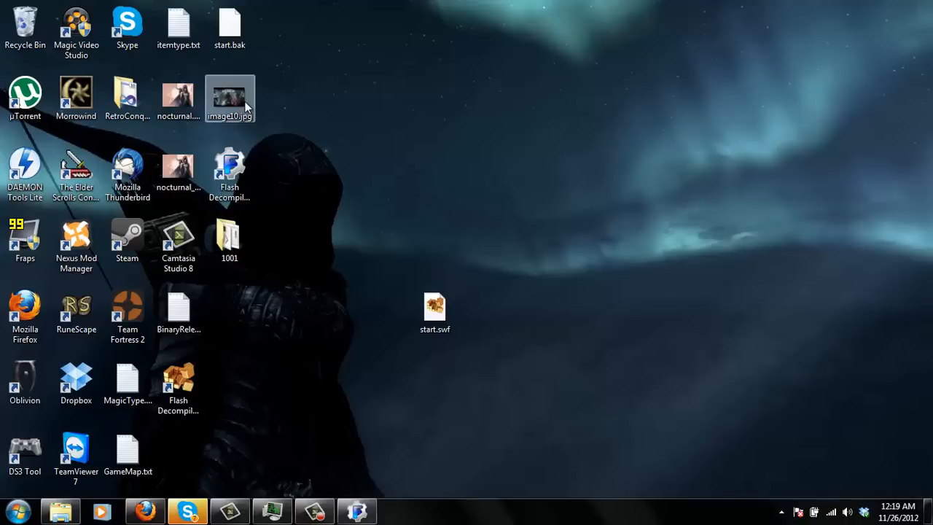
{"action": "left_click", "coordinate": [184, 314]}
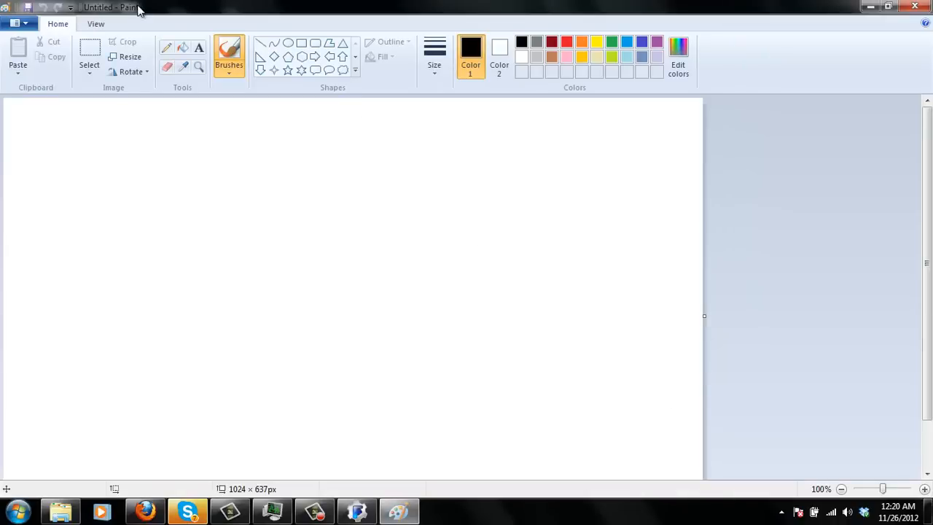
{"action": "mouse_move", "coordinate": [16, 23]}
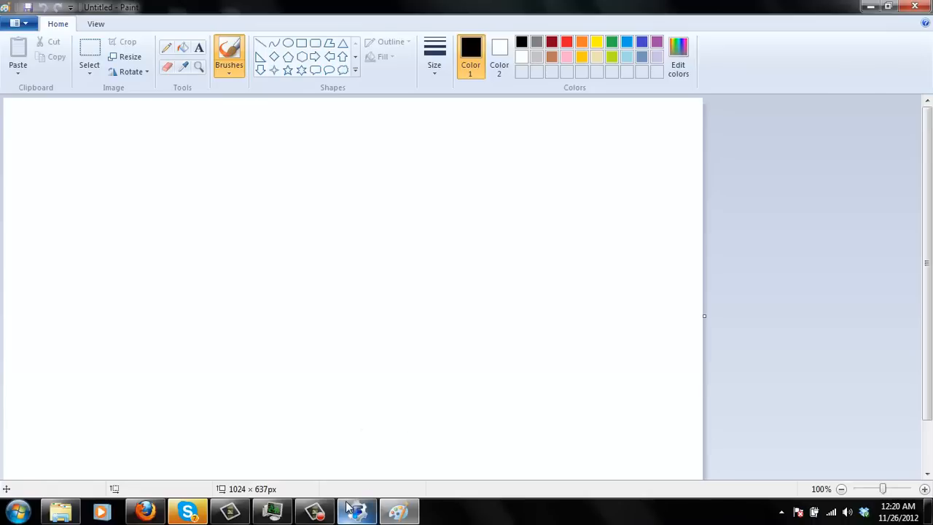
{"action": "left_click", "coordinate": [356, 510]}
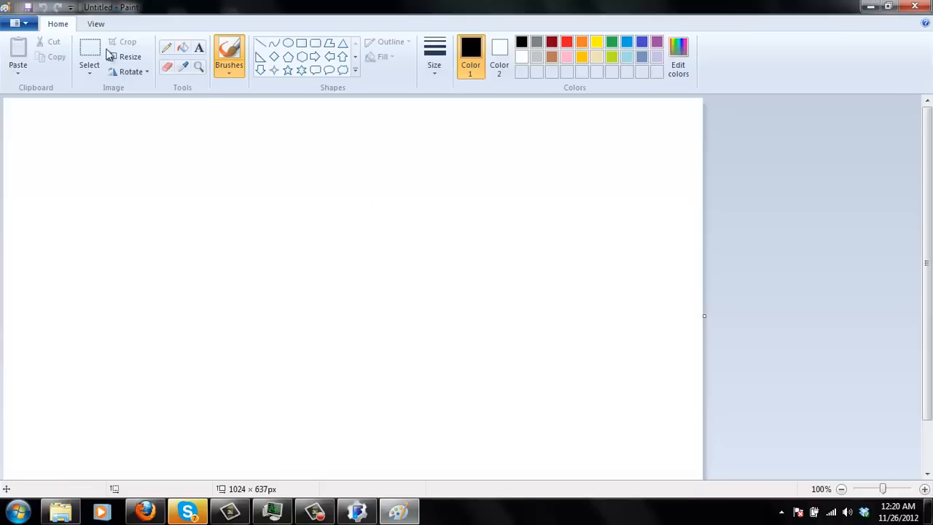
{"action": "left_click", "coordinate": [130, 56]}
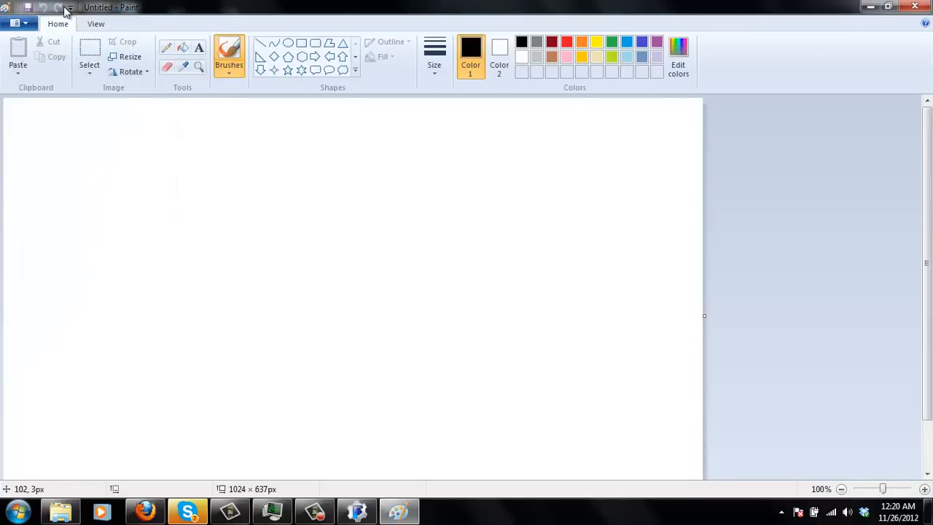
{"action": "left_click", "coordinate": [16, 23]}
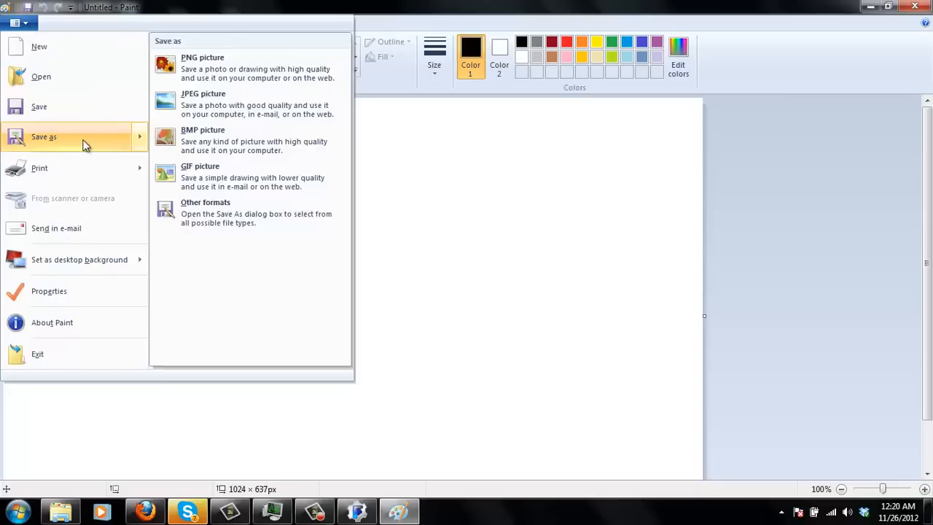
{"action": "left_click", "coordinate": [202, 65]}
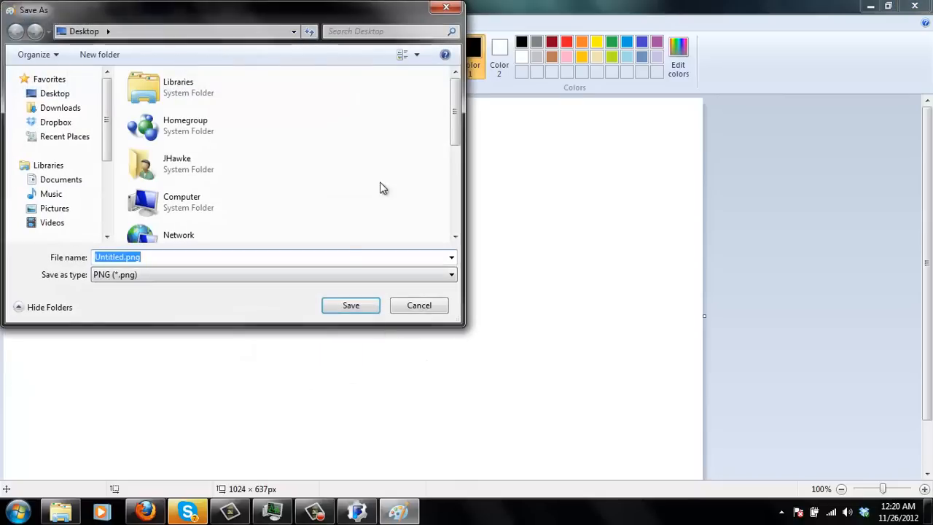
{"action": "mouse_move", "coordinate": [338, 224]}
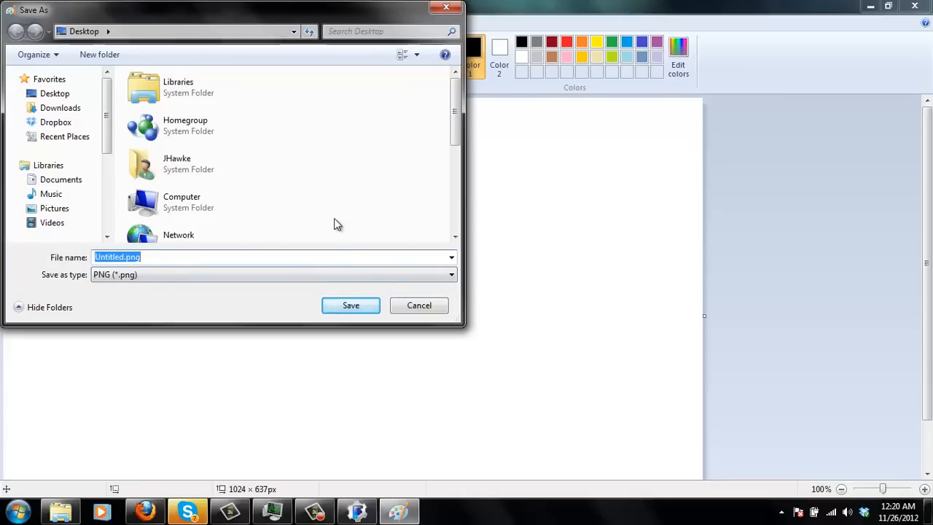
{"action": "type", "text": "image"}
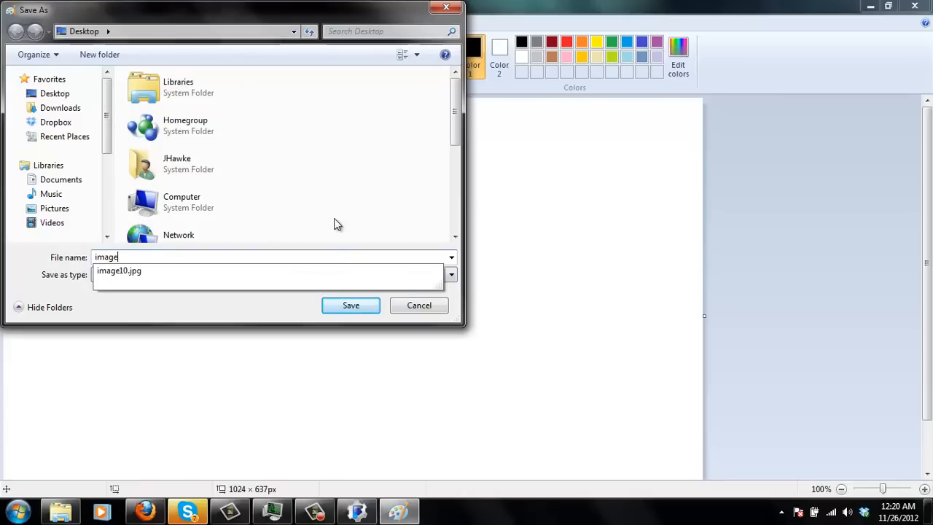
{"action": "left_click", "coordinate": [350, 305]}
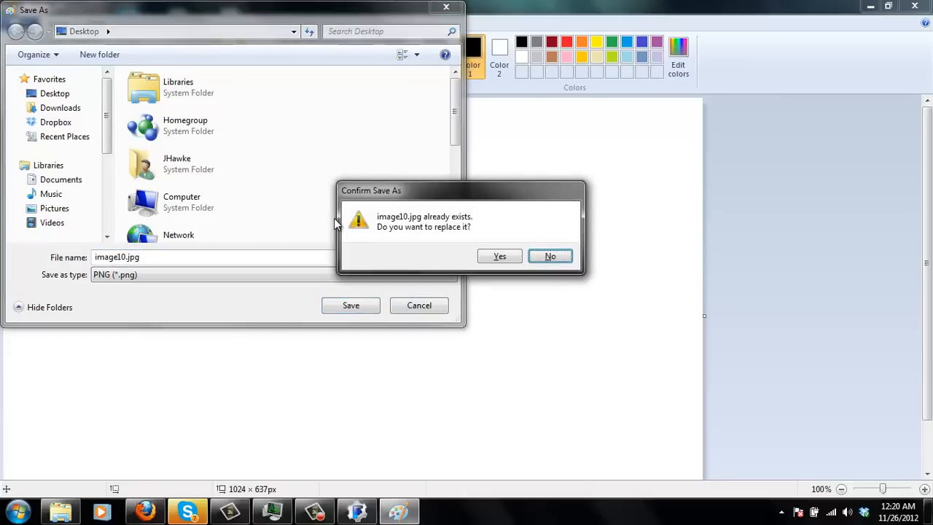
{"action": "left_click", "coordinate": [549, 257]}
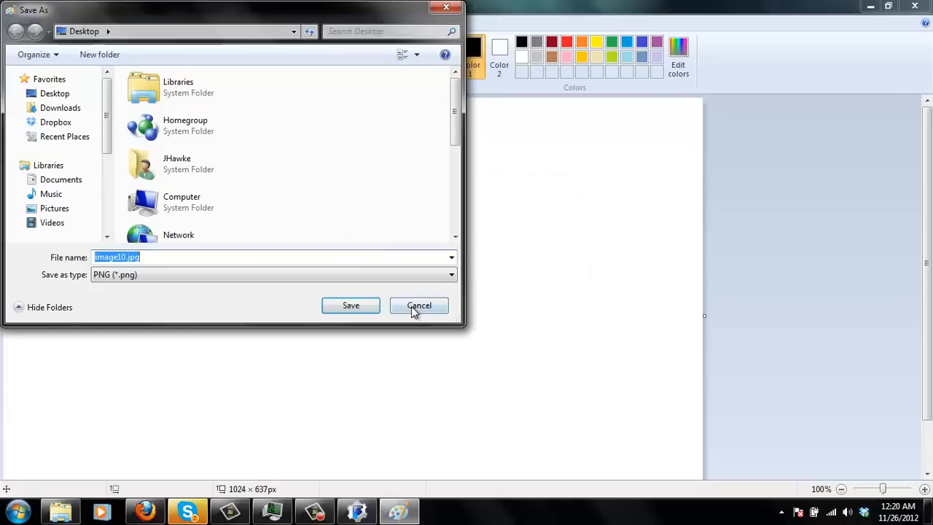
{"action": "left_click", "coordinate": [420, 306]}
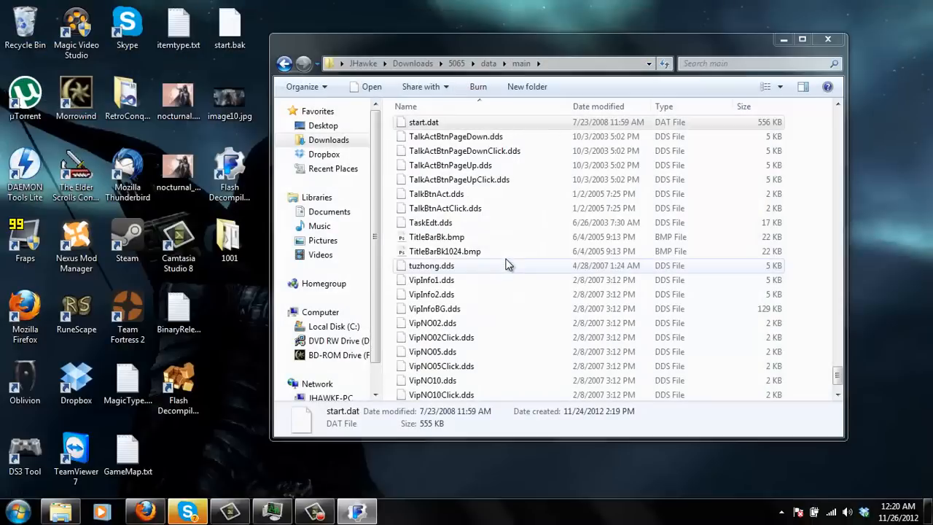
Step: Close the data\main folder window and bring Flash Decompiler back into view
{"action": "left_click", "coordinate": [230, 99]}
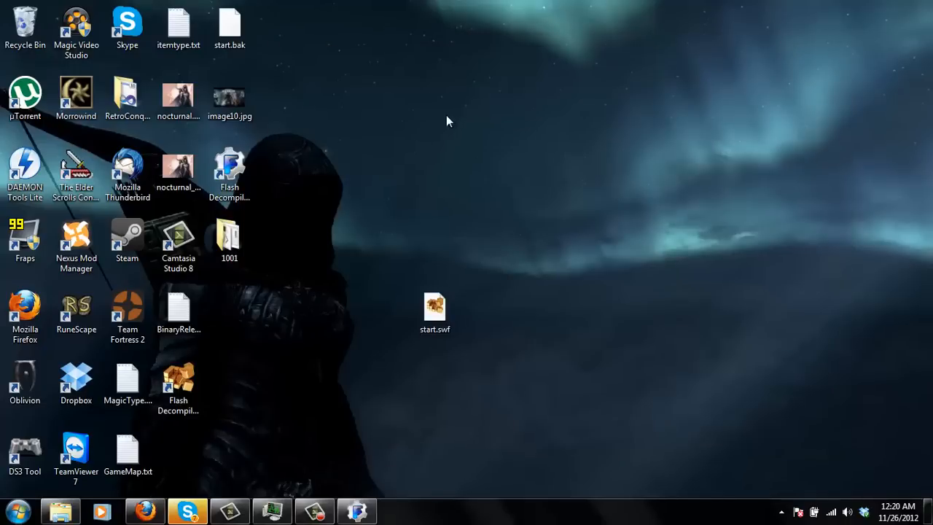
{"action": "left_click", "coordinate": [230, 96]}
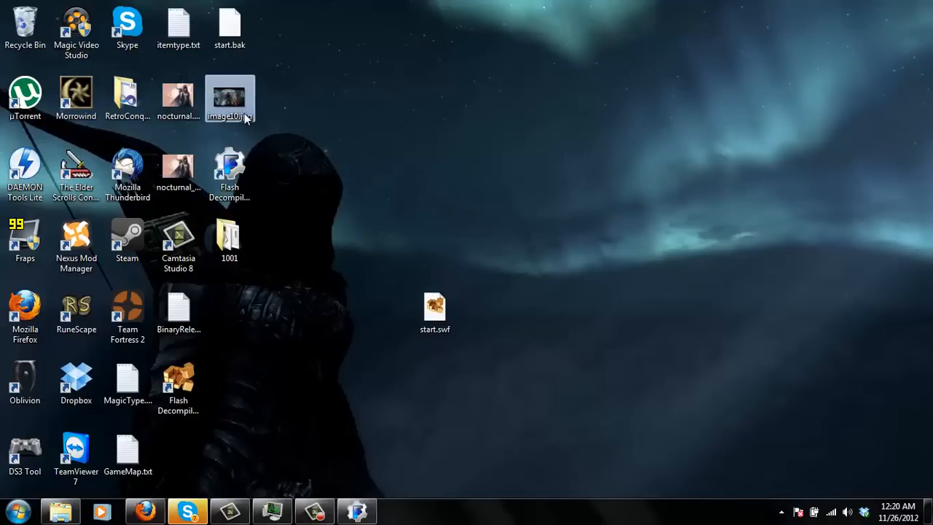
{"action": "mouse_move", "coordinate": [233, 102]}
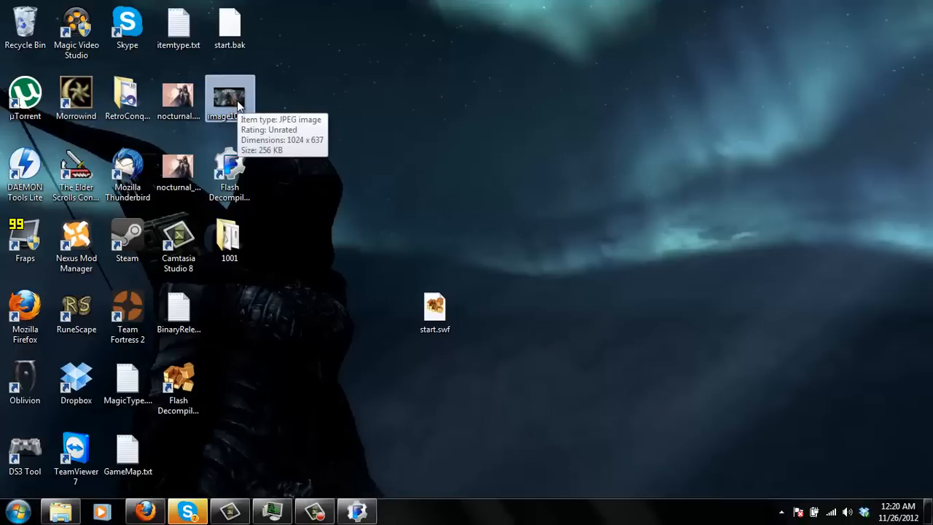
{"action": "mouse_move", "coordinate": [283, 233]}
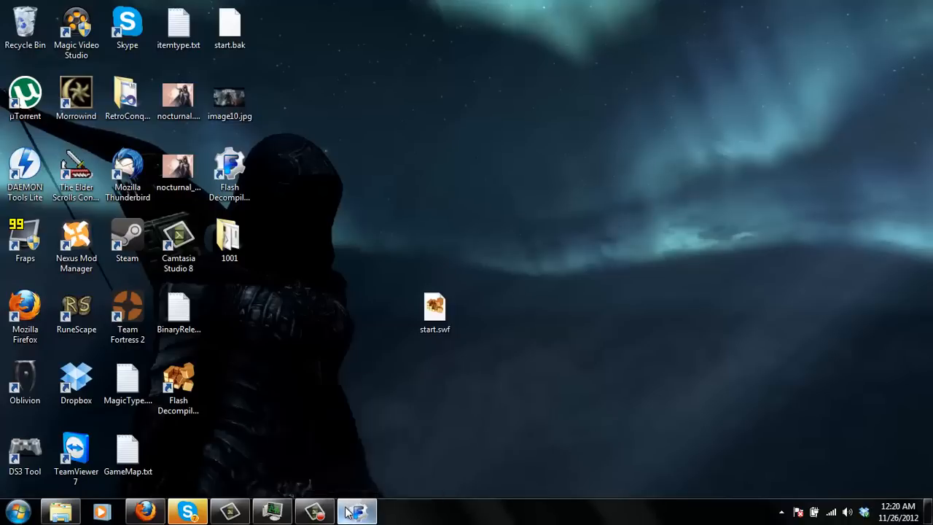
{"action": "left_click", "coordinate": [358, 510]}
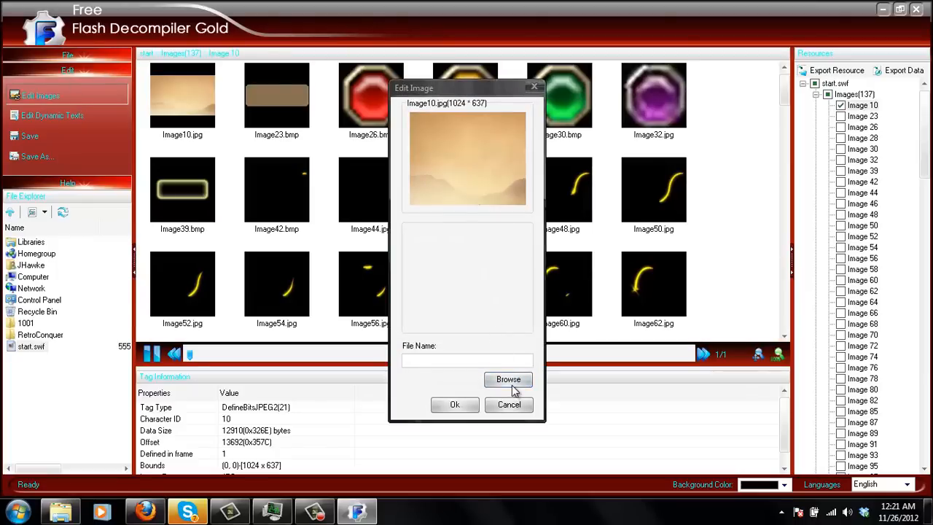
Step: Replace Image 10 with the Skyrim wallpaper image10.jpg from the desktop
{"action": "left_click", "coordinate": [507, 379]}
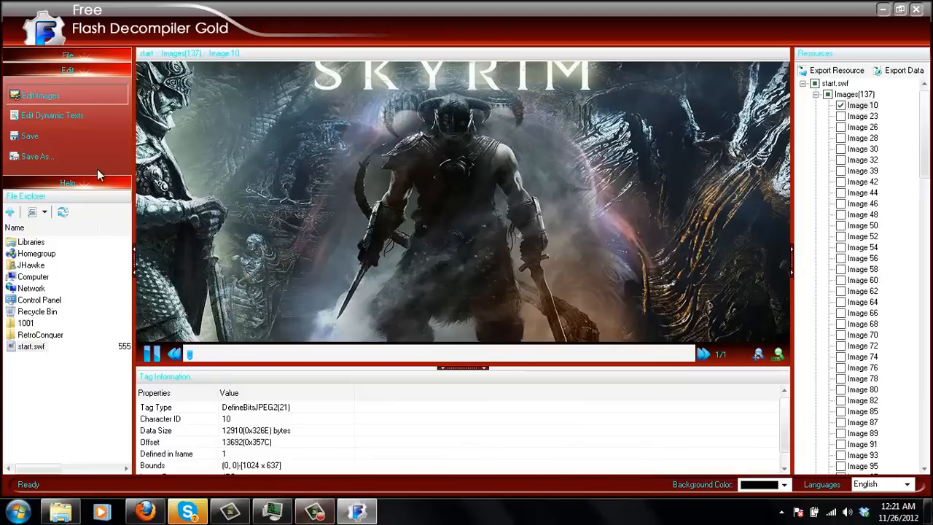
{"action": "mouse_move", "coordinate": [73, 136]}
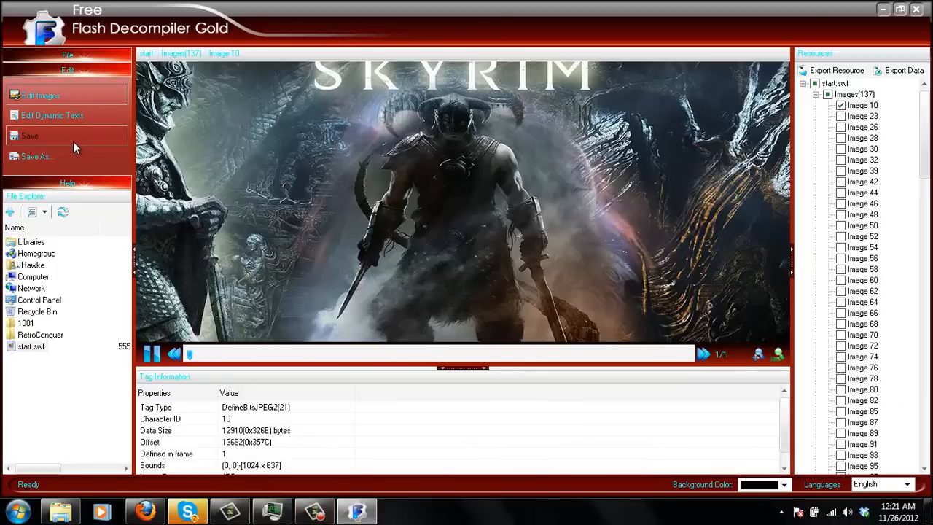
{"action": "mouse_move", "coordinate": [64, 161]}
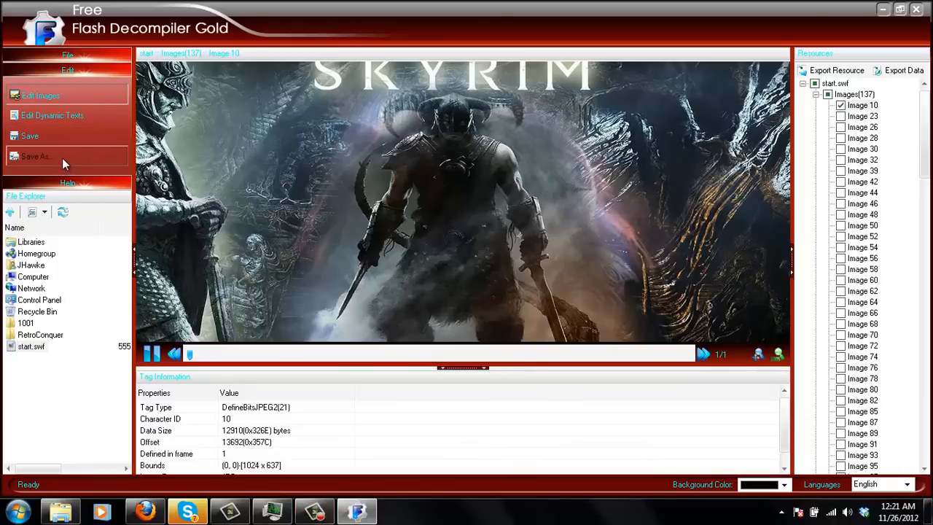
Step: Save the edited movie to the desktop as startfinish.swf and minimize the decompiler
{"action": "left_click", "coordinate": [38, 156]}
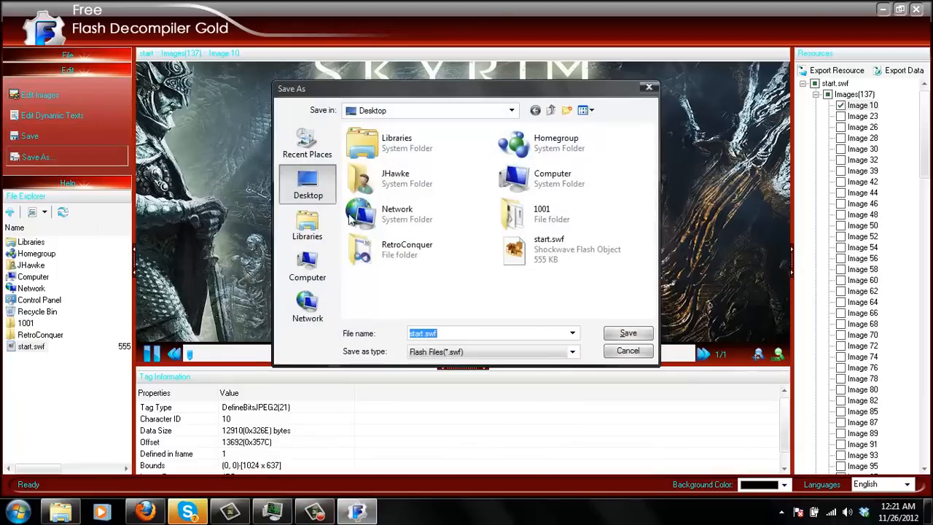
{"action": "type", "text": "stal"}
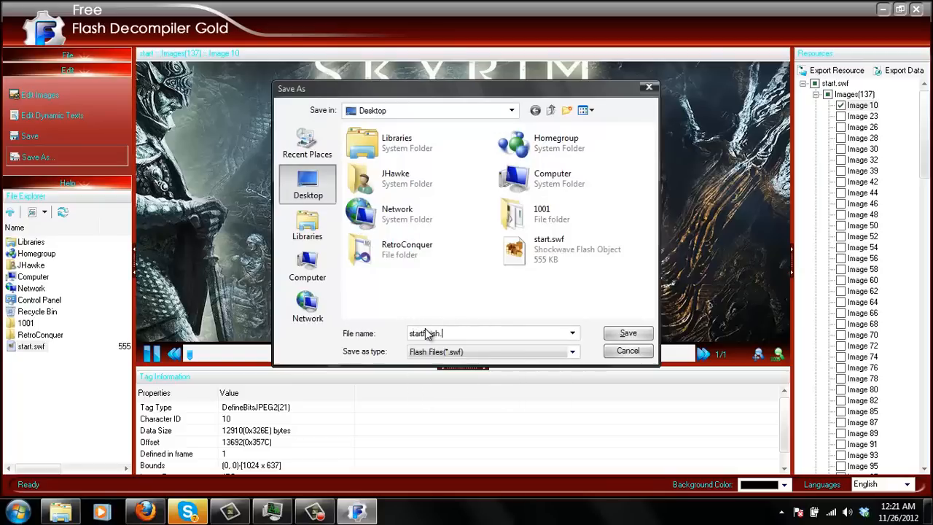
{"action": "type", "text": "swf"}
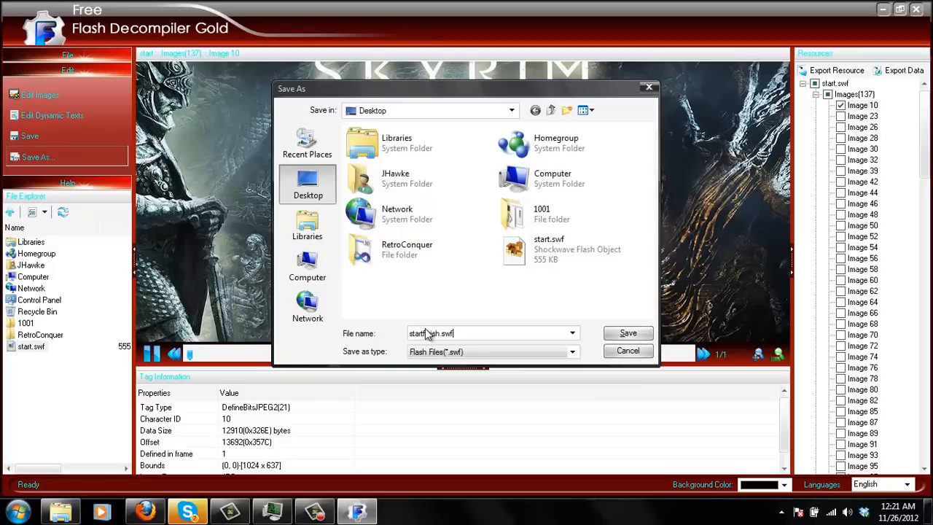
{"action": "left_click", "coordinate": [627, 332]}
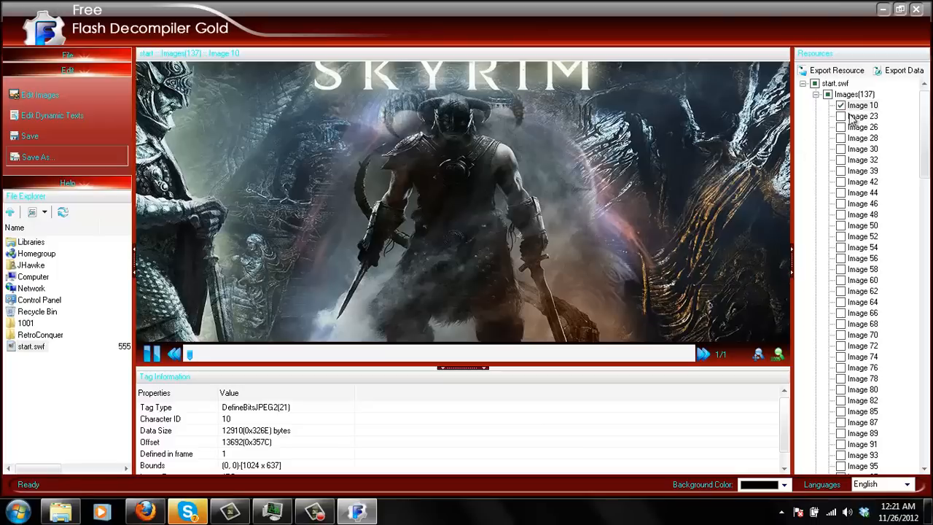
{"action": "left_click", "coordinate": [863, 105]}
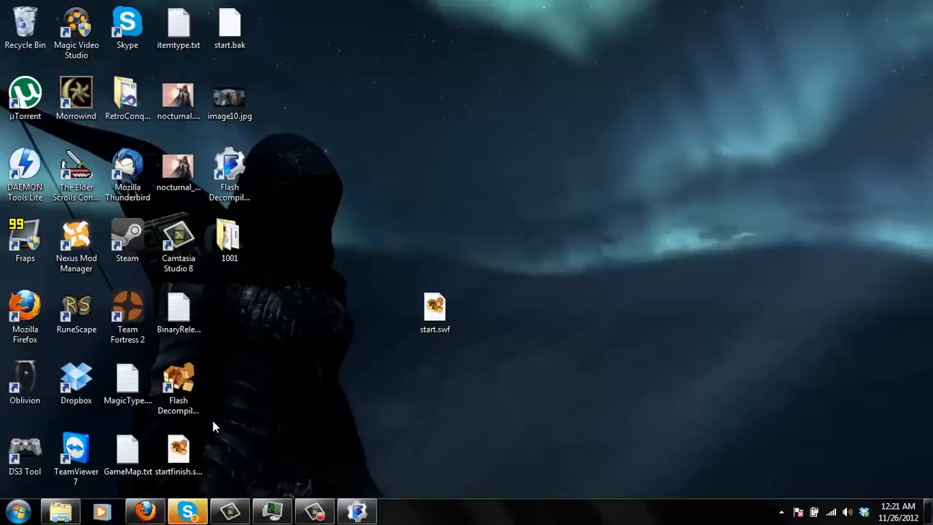
Step: Move startfinish.swf to an open desktop spot and rename it to start.dat, accepting the extension change
{"action": "left_click_drag", "start_coordinate": [178, 449], "coordinate": [435, 175]}
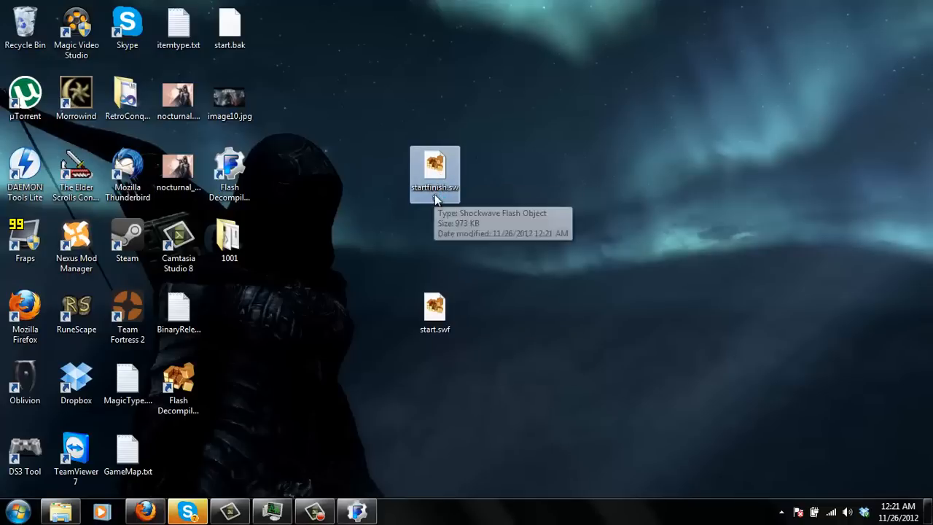
{"action": "left_click", "coordinate": [435, 188]}
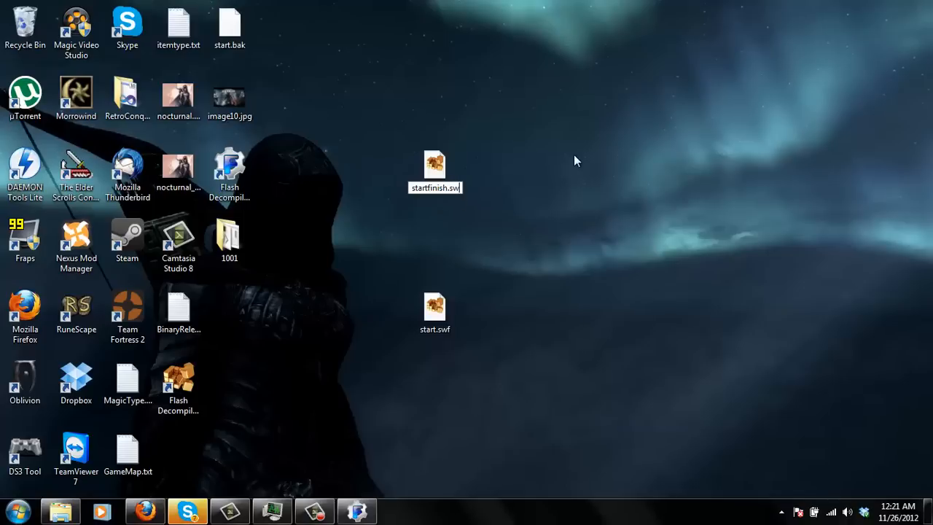
{"action": "key", "text": "enter"}
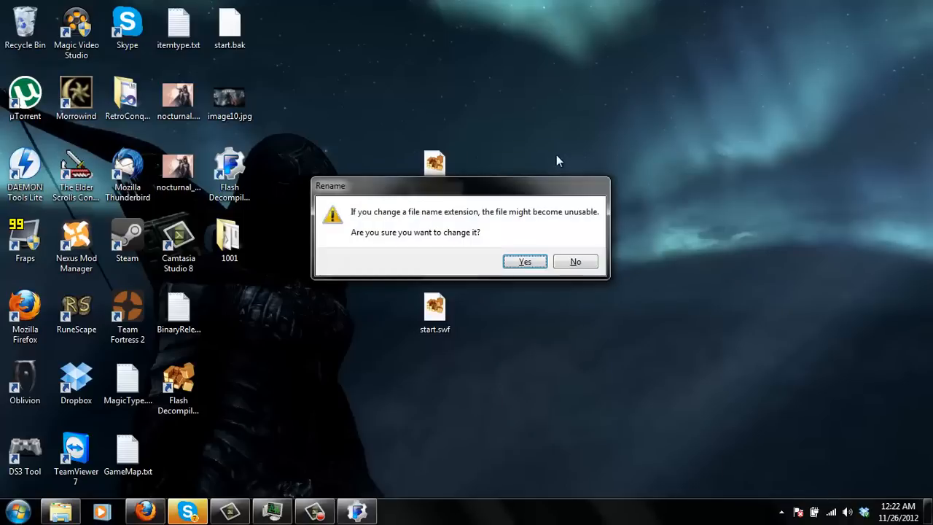
{"action": "left_click", "coordinate": [525, 261]}
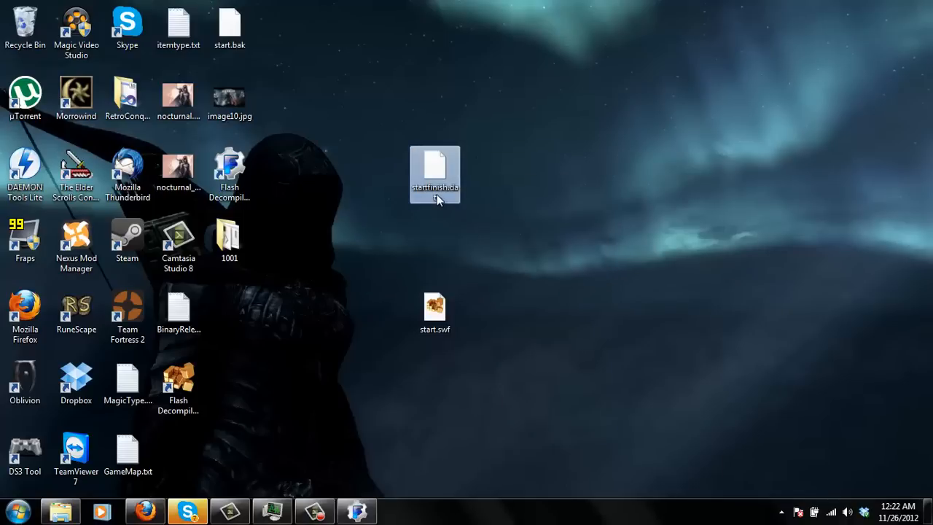
{"action": "double_click", "coordinate": [435, 188]}
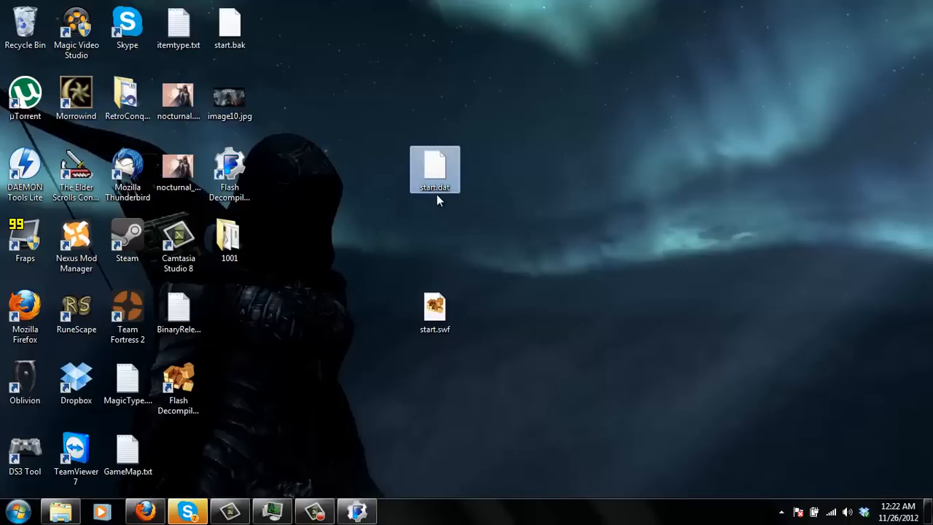
{"action": "mouse_move", "coordinate": [86, 401]}
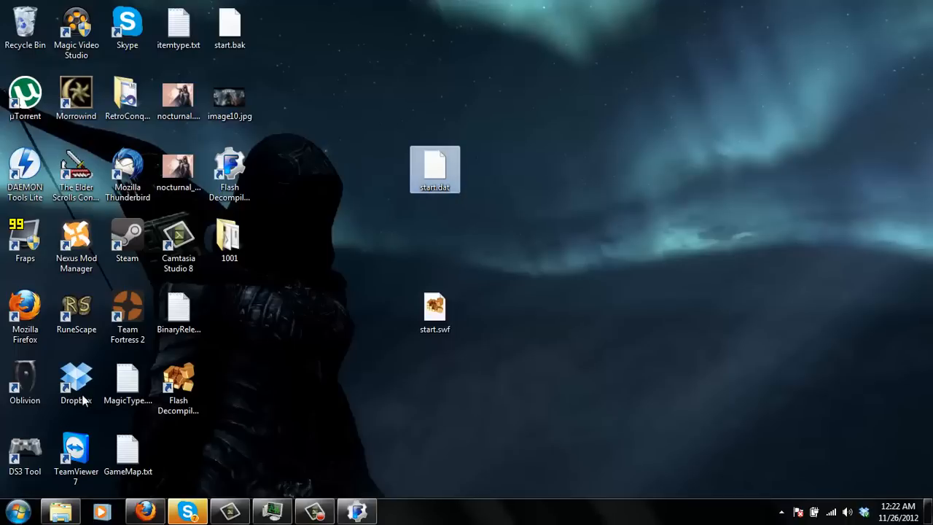
Step: Copy start.dat into 5065\data\main, replacing the existing start.dat
{"action": "double_click", "coordinate": [434, 169]}
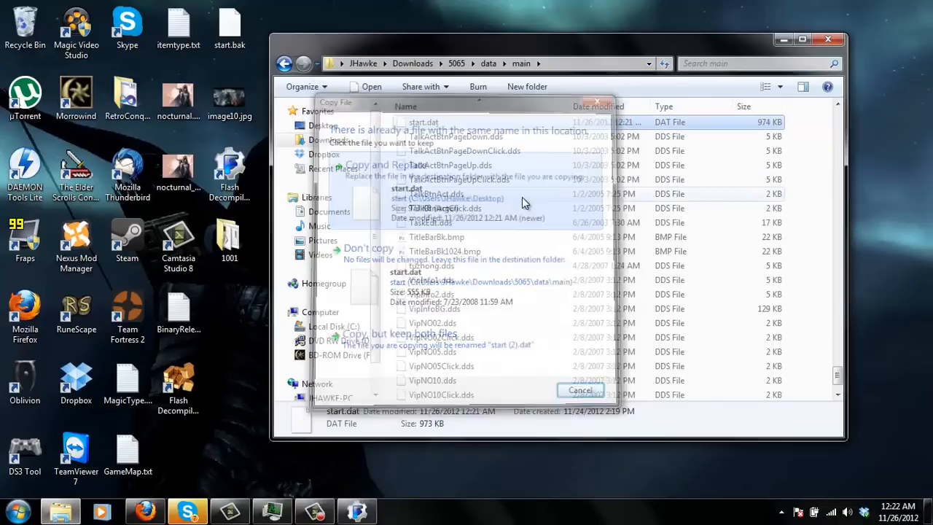
{"action": "left_click", "coordinate": [580, 391]}
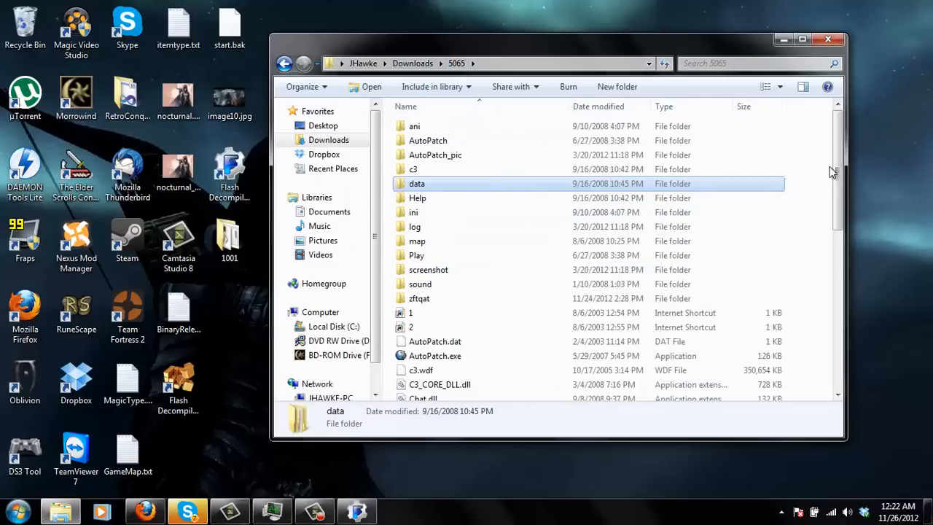
{"action": "scroll", "scroll_direction": "down", "scroll_amount": 3}
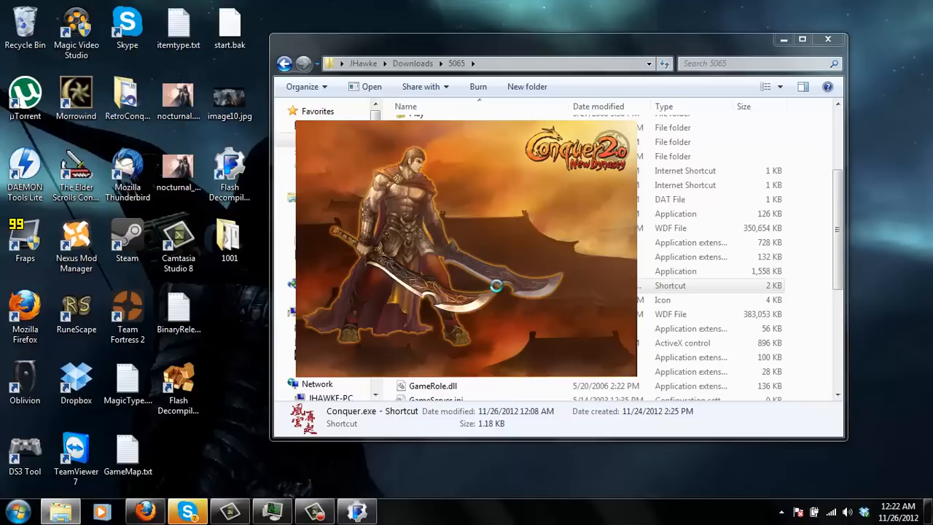
{"action": "mouse_move", "coordinate": [861, 6]}
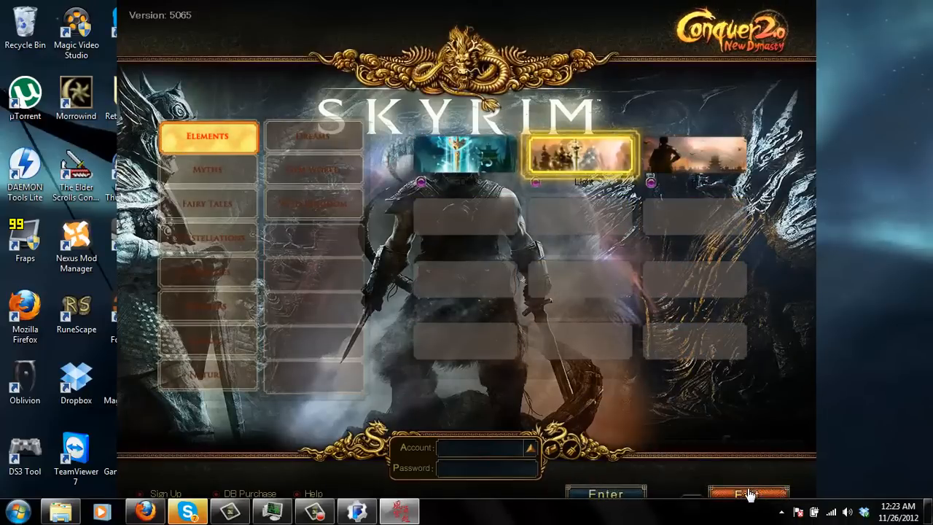
Step: Exit Conquer Online from the login screen after viewing the Skyrim background, confirming with OK
{"action": "left_click", "coordinate": [748, 495]}
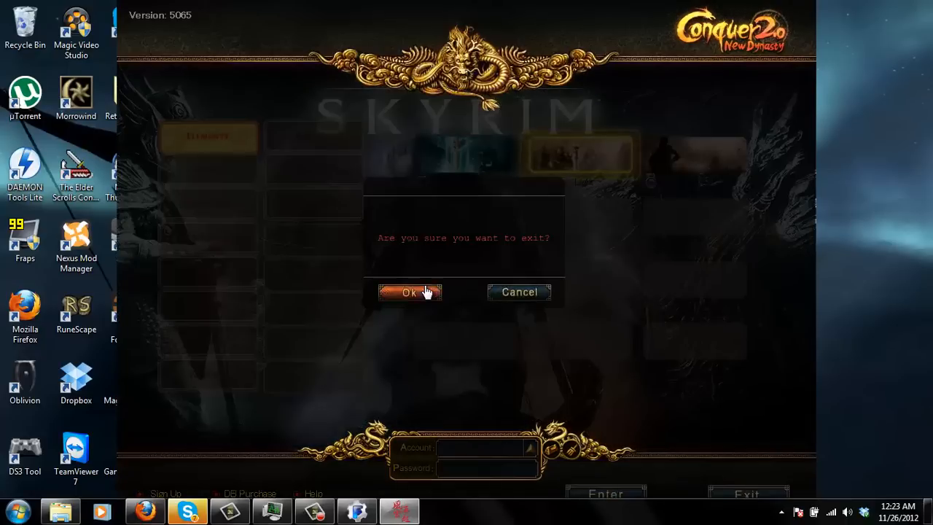
{"action": "left_click", "coordinate": [408, 292]}
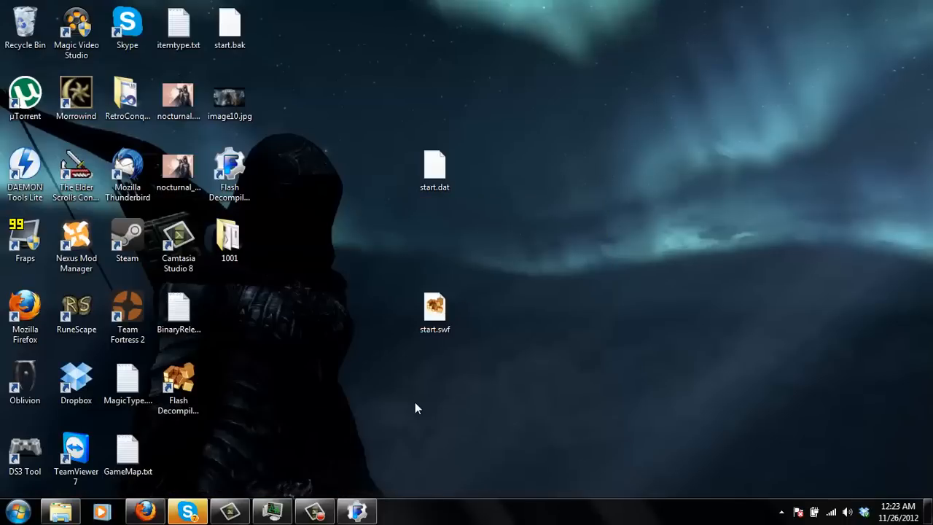
Step: Restore Flash Decompiler from the taskbar, minimize it, then restore it showing start.swf's Image 10
{"action": "left_click", "coordinate": [356, 510]}
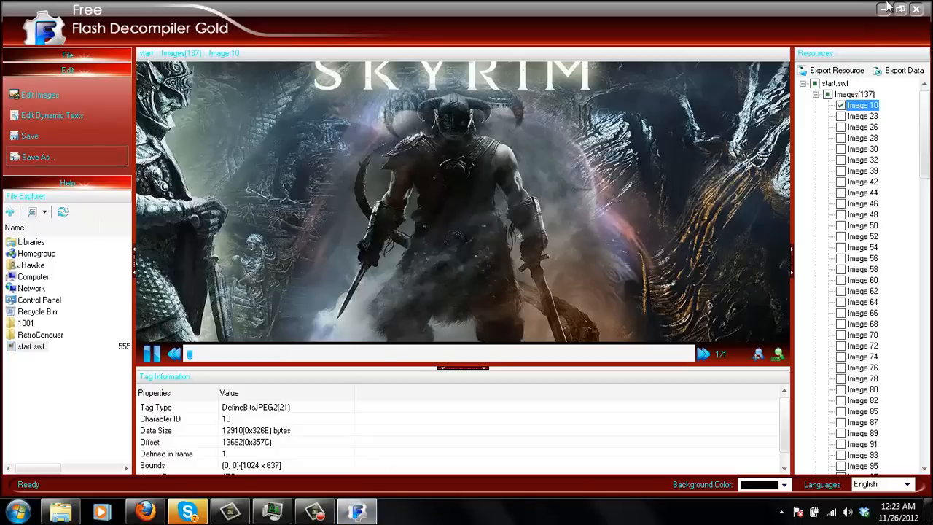
{"action": "left_click", "coordinate": [891, 9]}
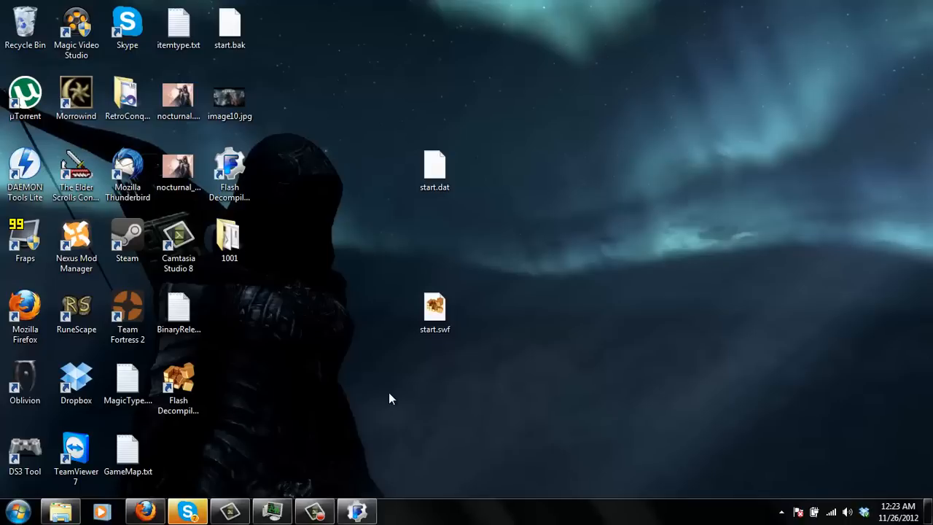
{"action": "left_click", "coordinate": [356, 511]}
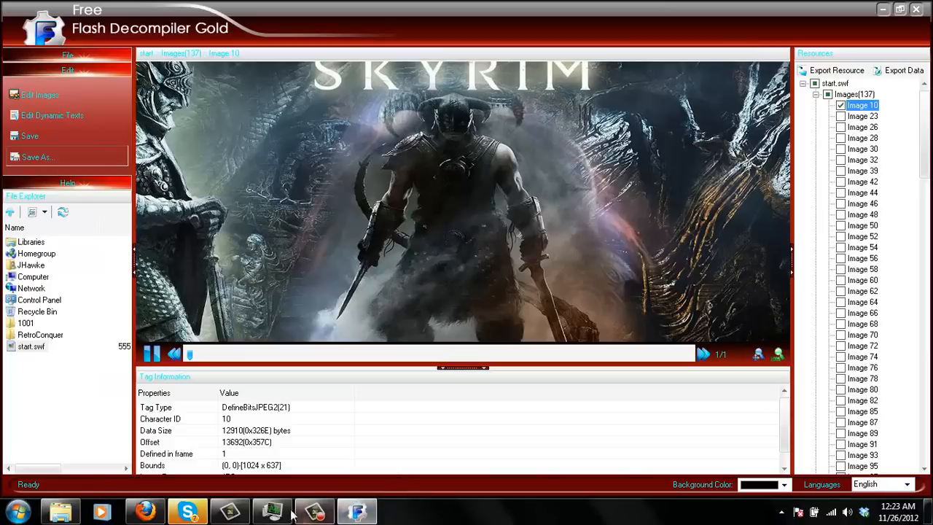